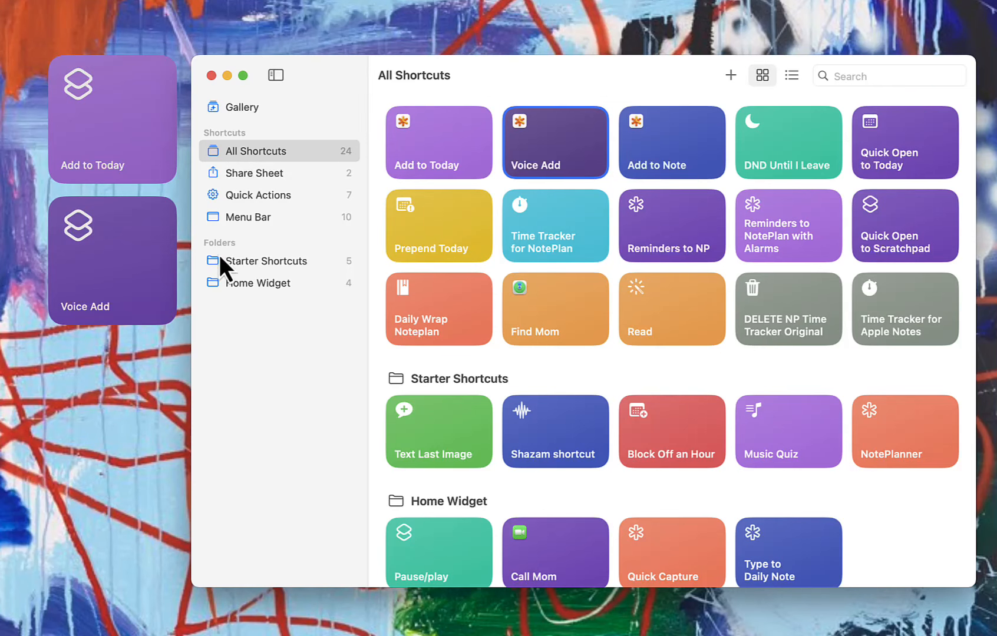
mouse_move(150, 275)
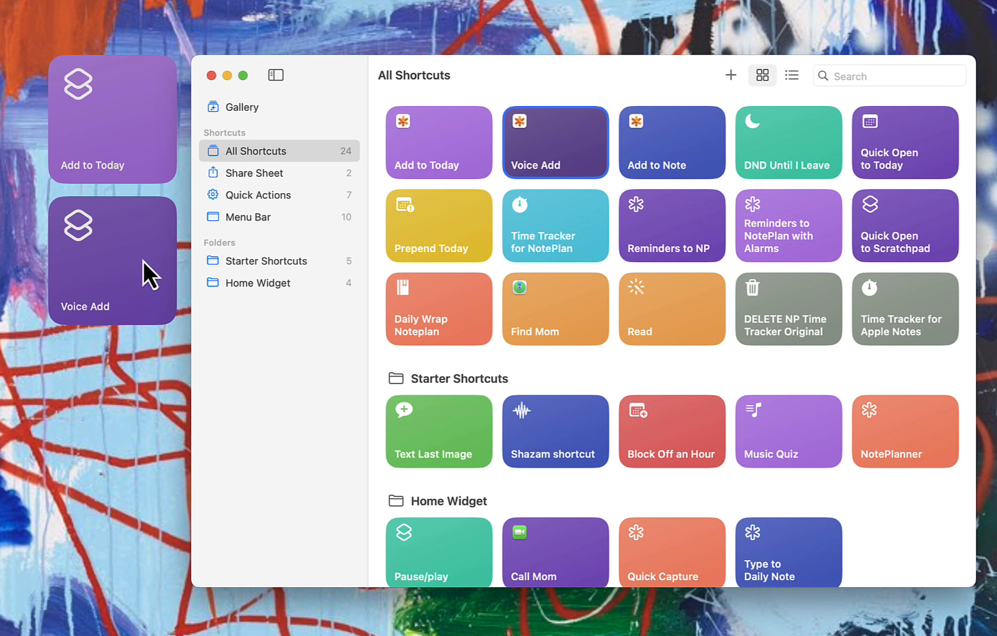
mouse_move(140, 268)
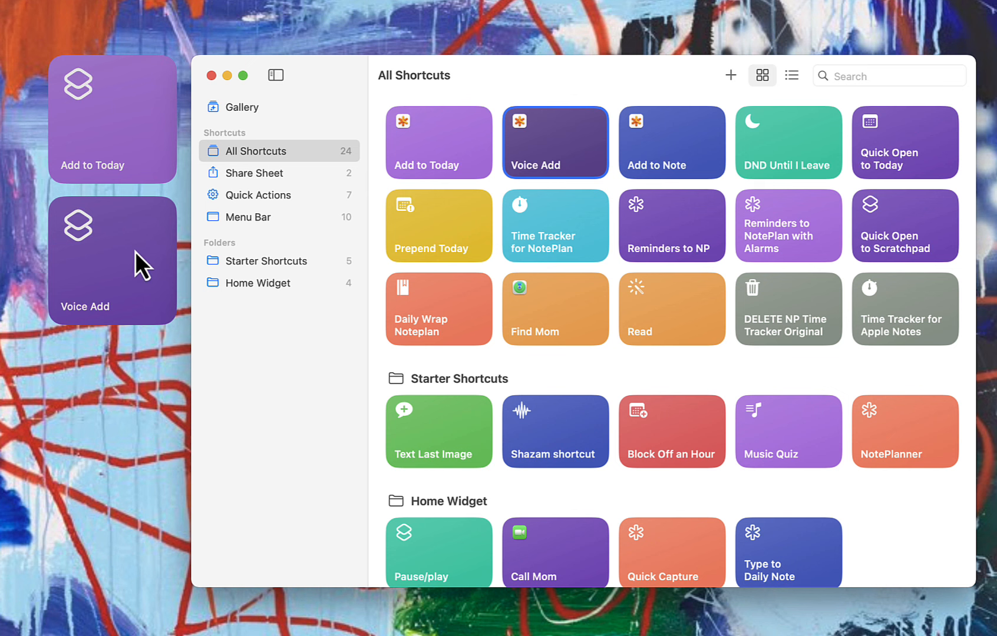
mouse_move(119, 292)
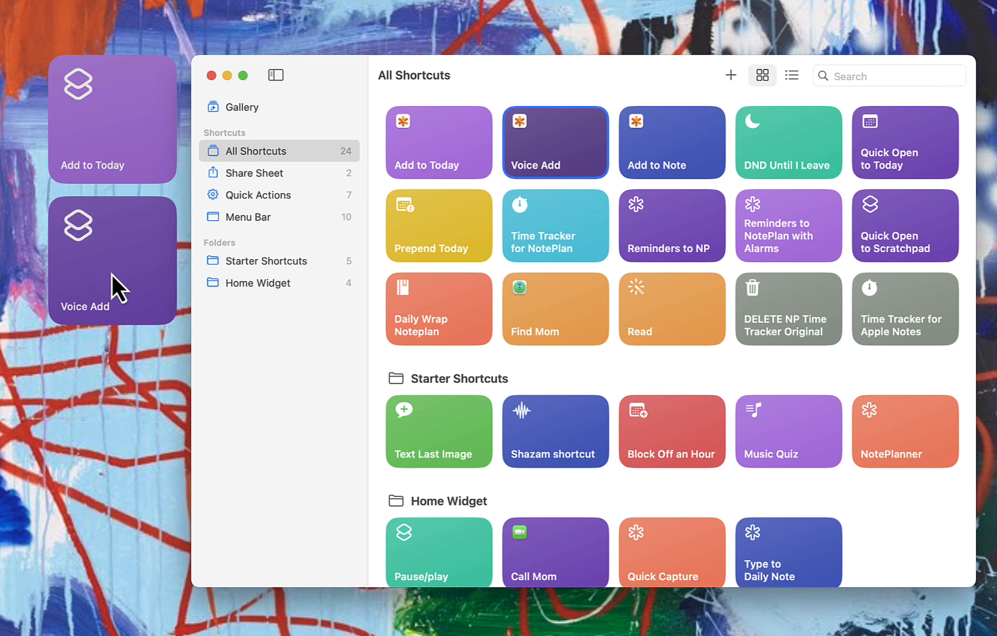
mouse_move(163, 311)
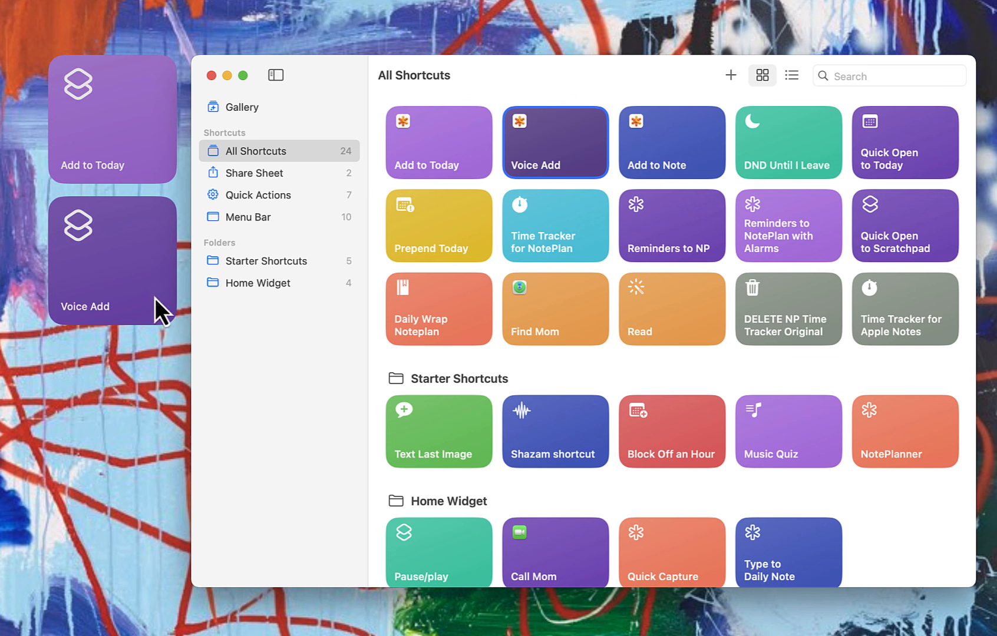
mouse_move(334, 240)
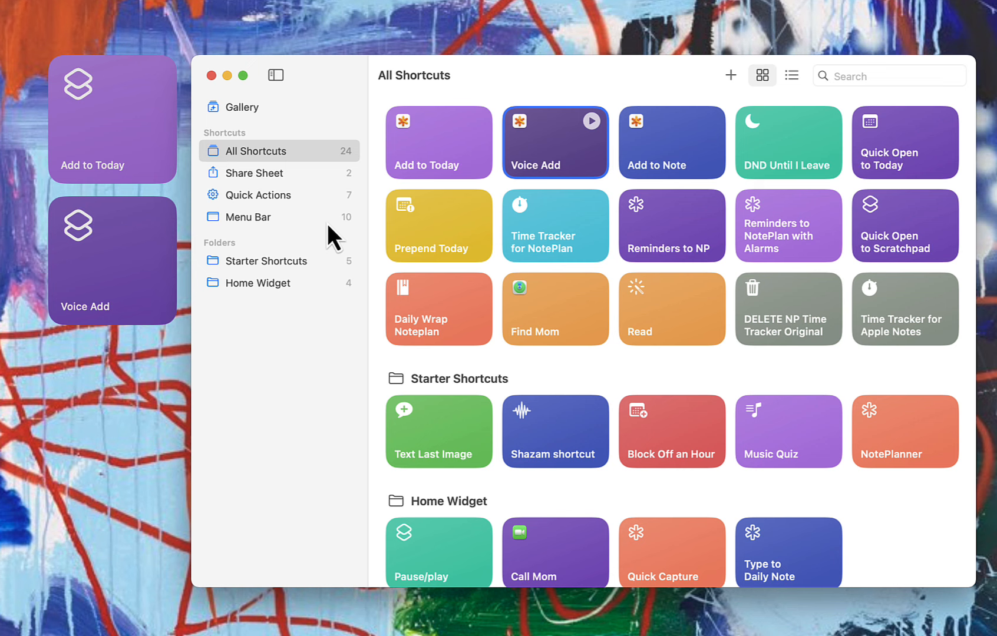
mouse_move(433, 162)
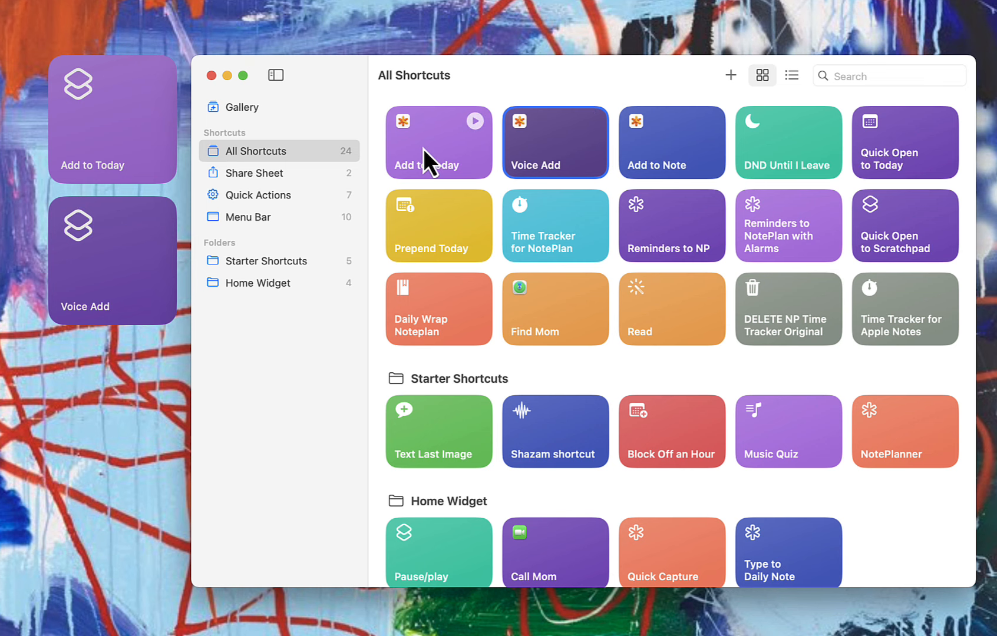
Edit Add to Today and turn off Use as Quick Action in its details.
right_click(438, 143)
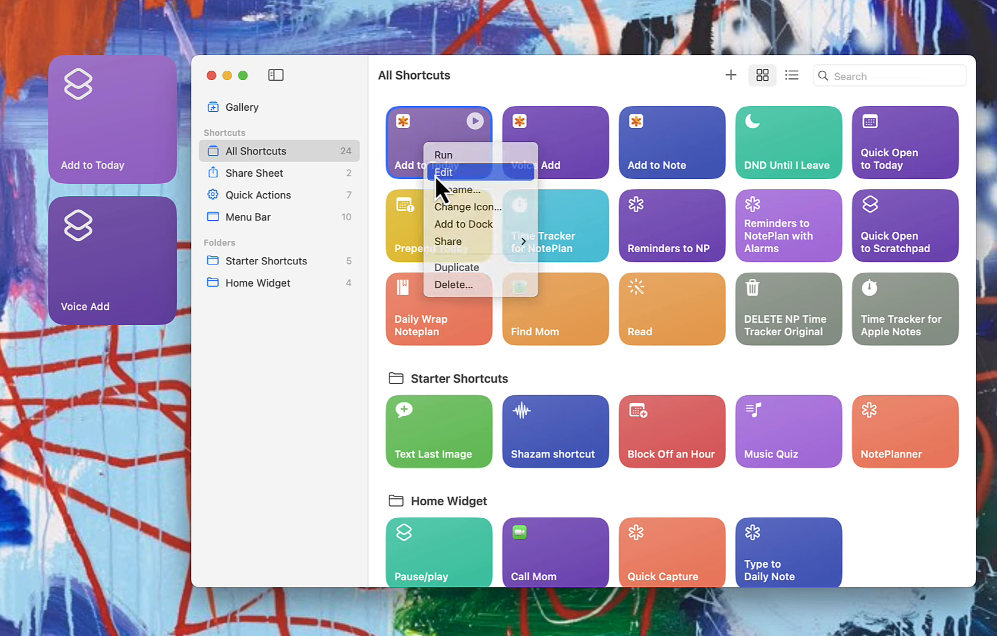
left_click(445, 172)
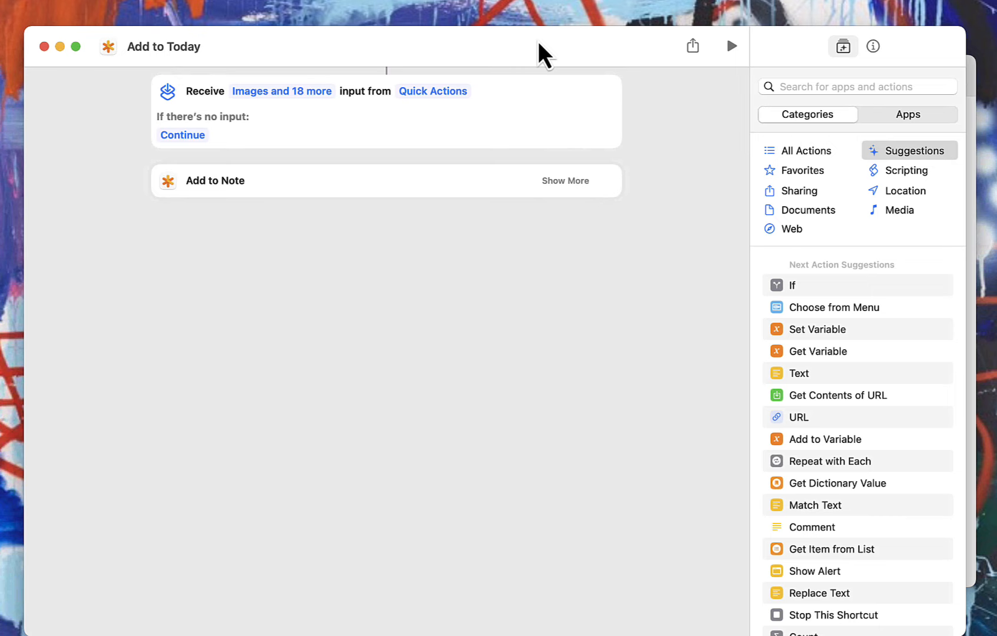
left_click(872, 46)
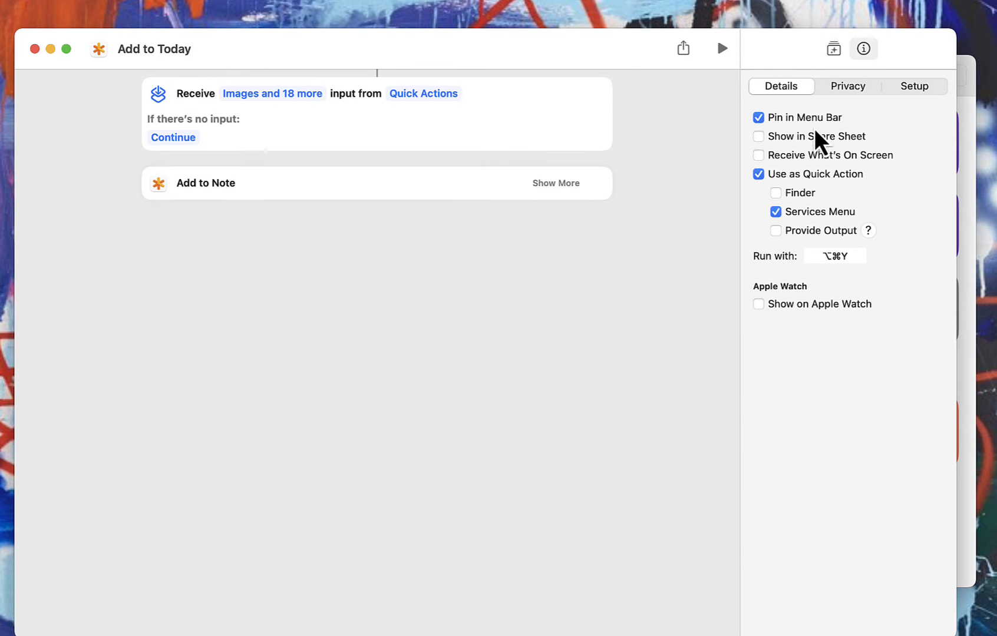
left_click(757, 174)
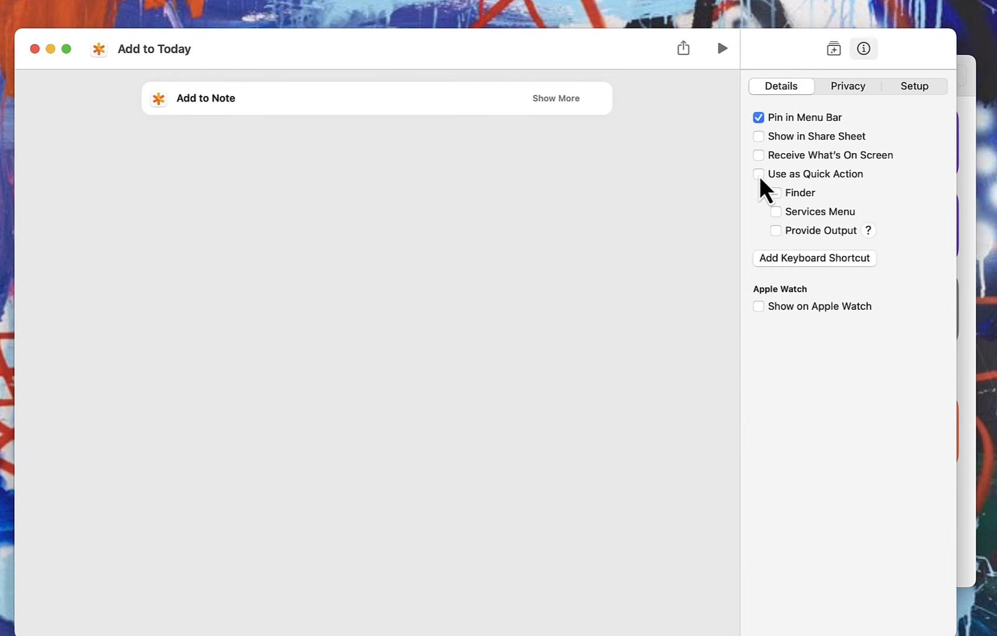
Review the Add to Note options, keep Type as Task, and return to the library.
left_click(554, 98)
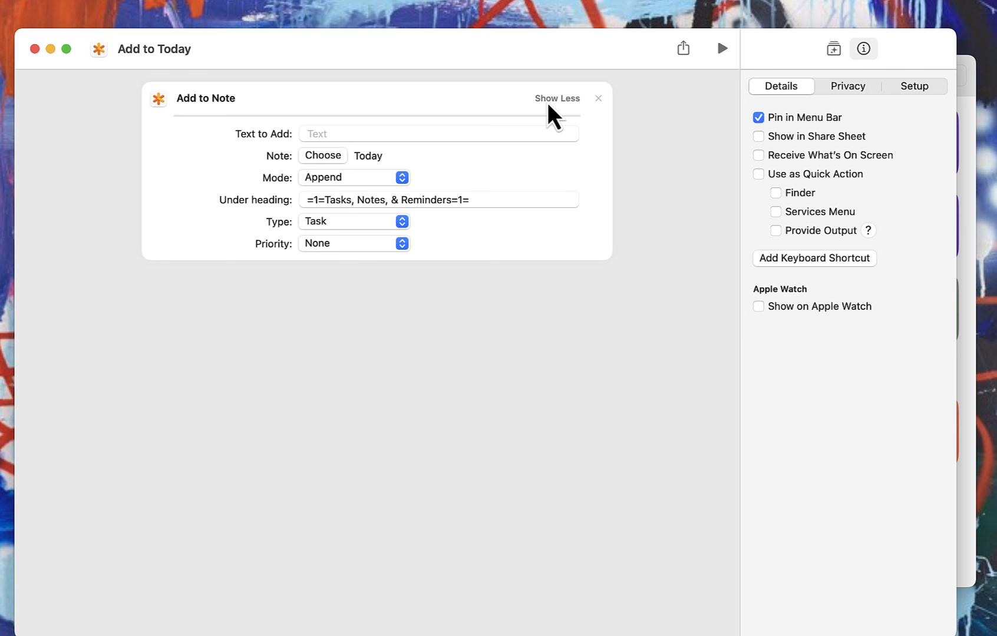
mouse_move(477, 133)
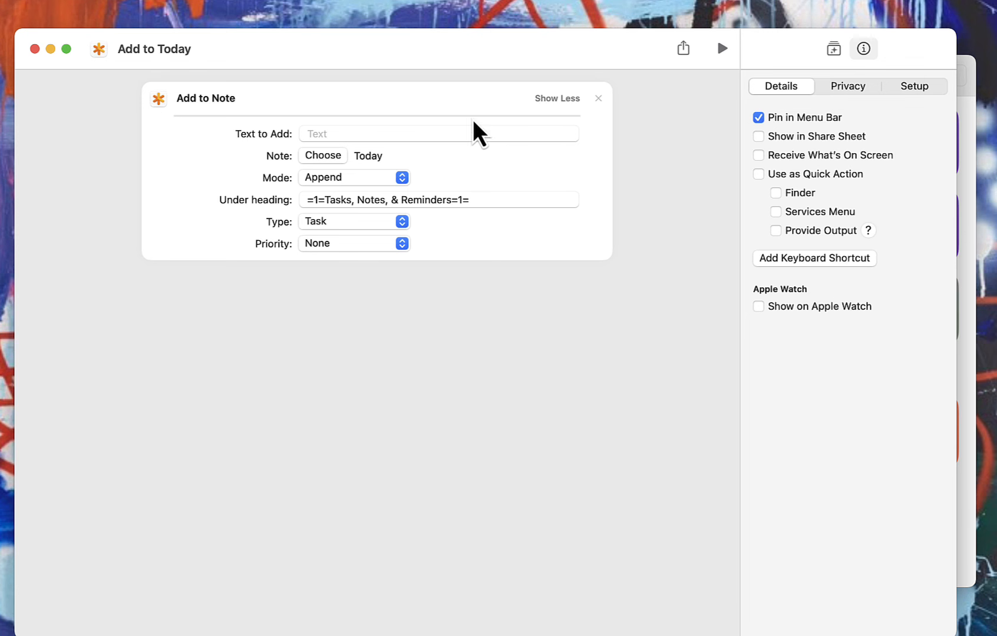
mouse_move(376, 162)
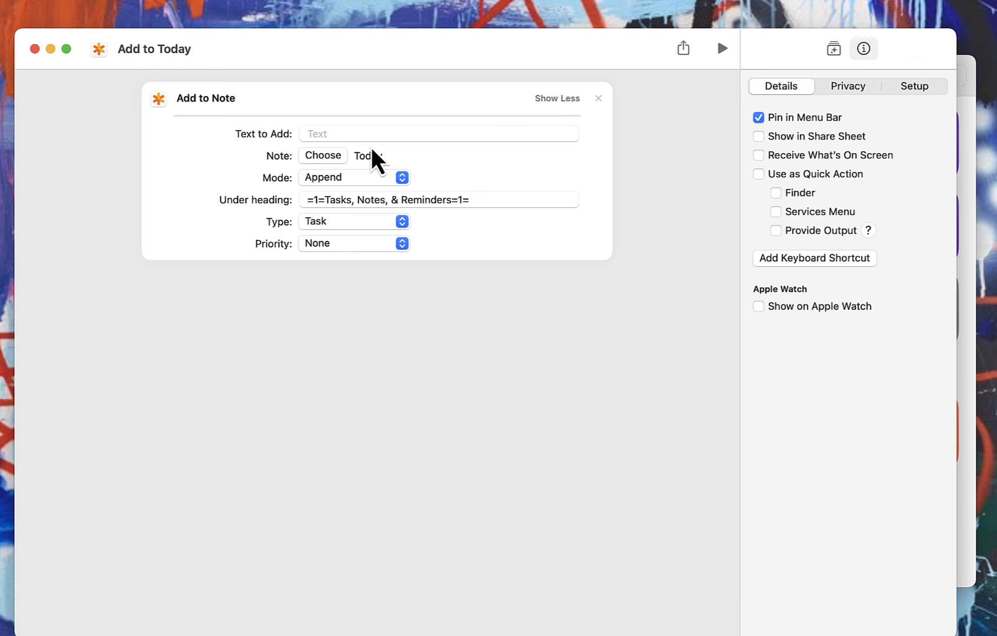
mouse_move(362, 181)
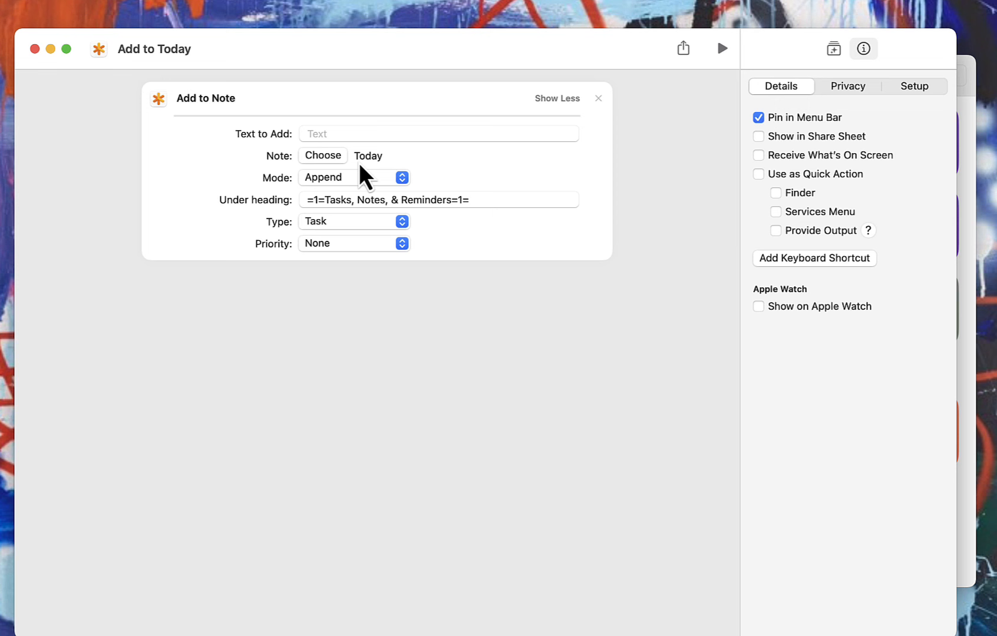
mouse_move(334, 193)
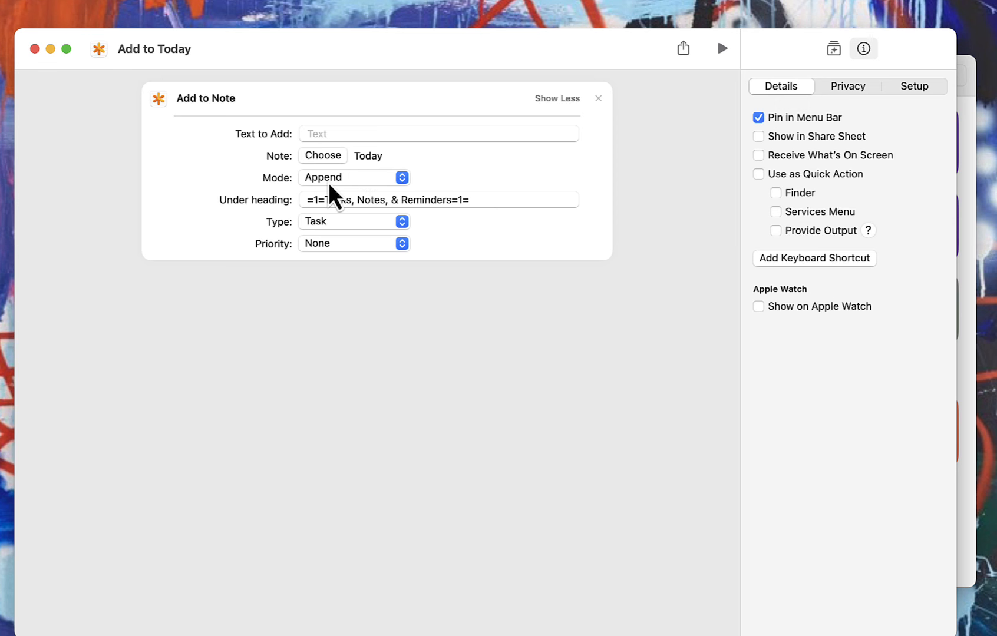
mouse_move(248, 223)
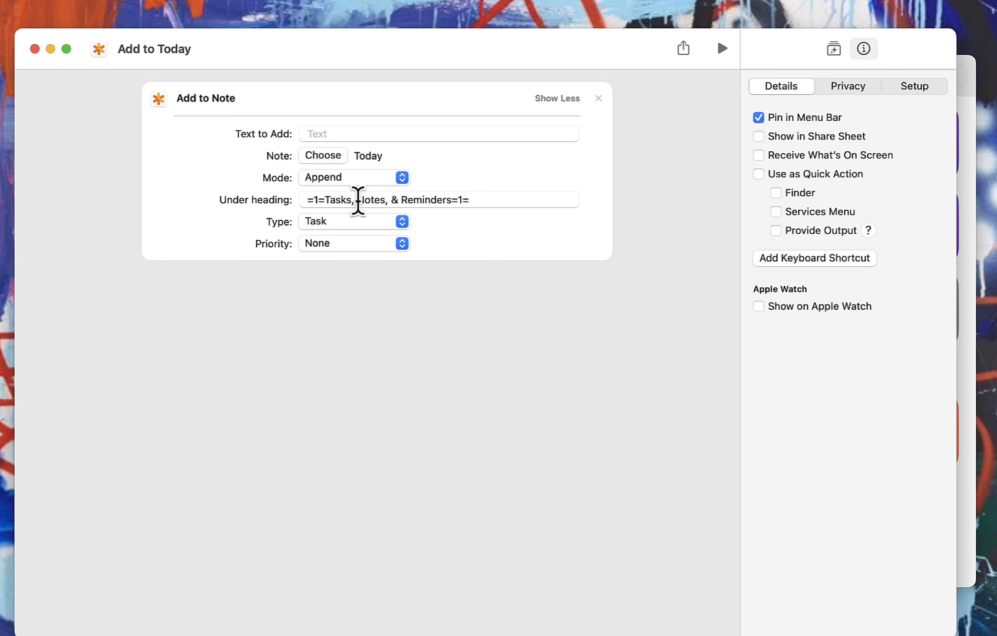
mouse_move(292, 247)
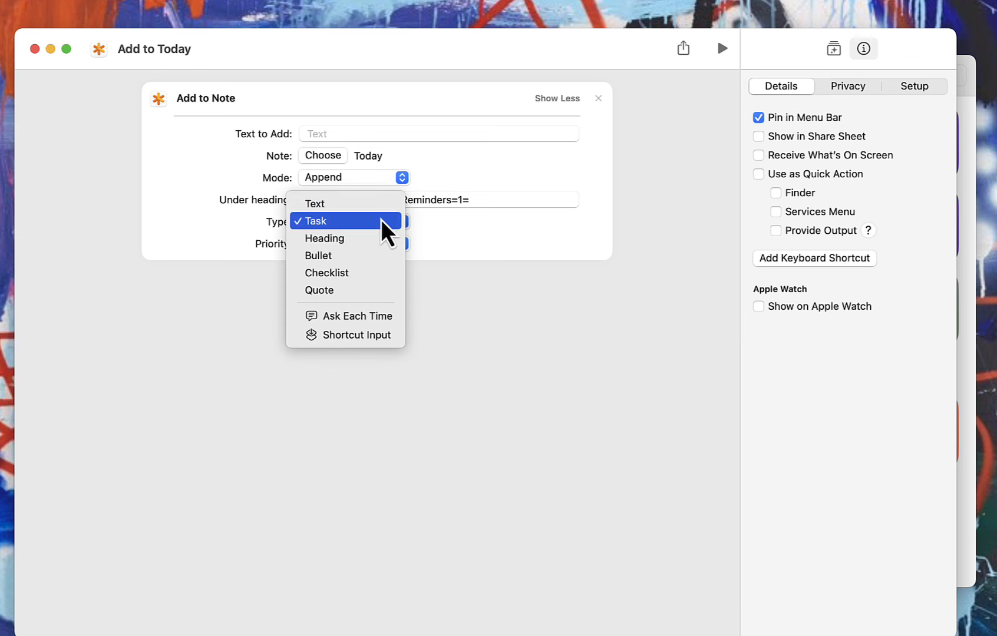
mouse_move(324, 238)
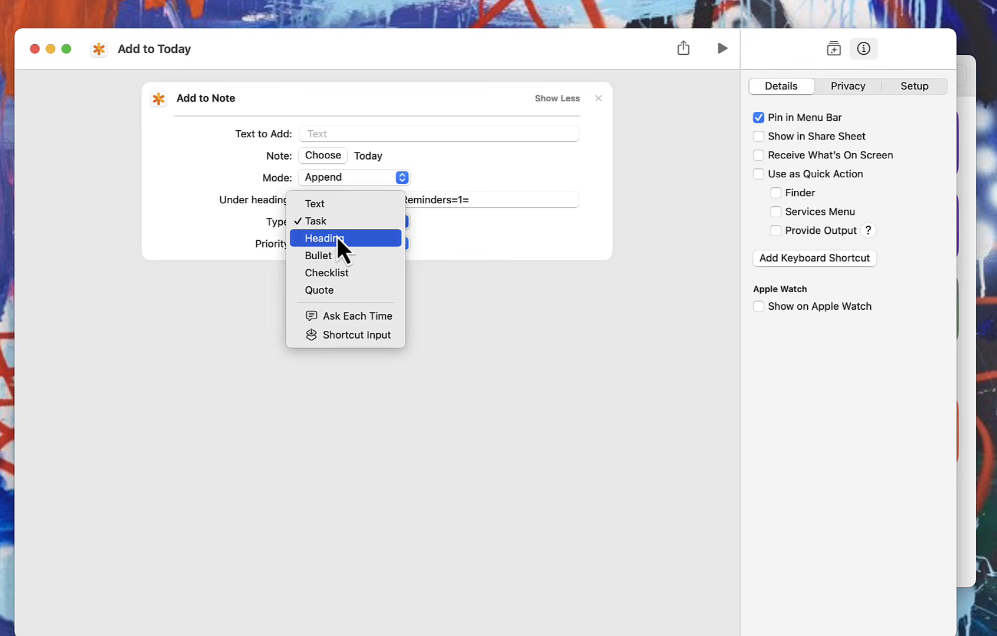
left_click(316, 221)
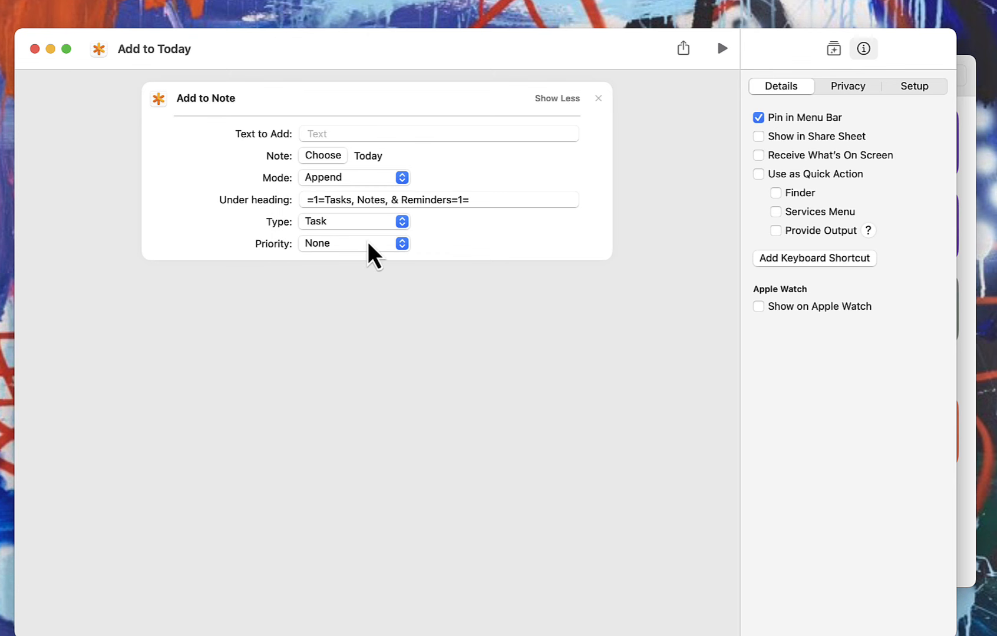
left_click(758, 174)
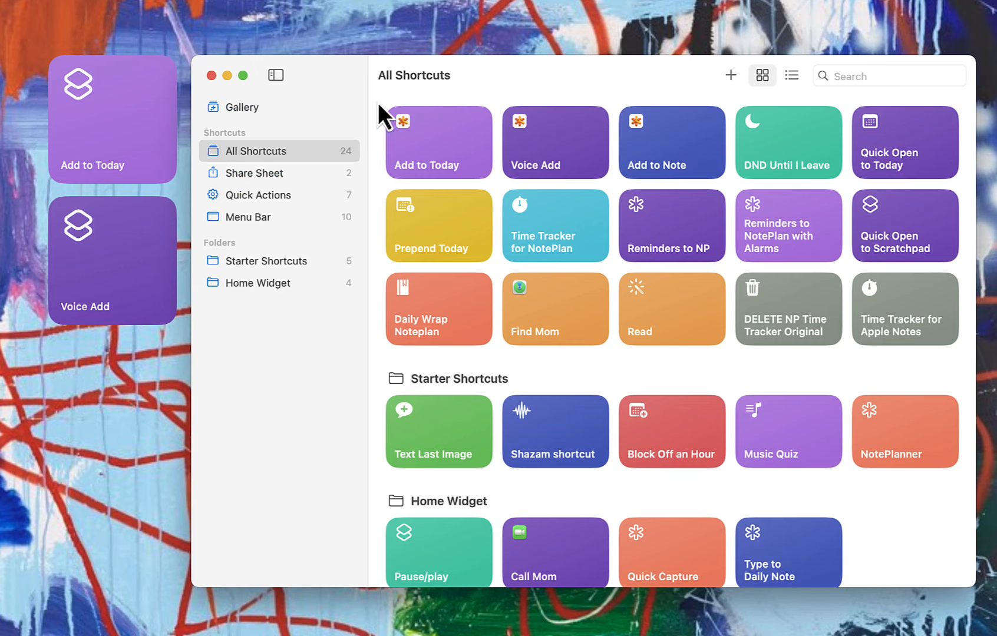
mouse_move(650, 86)
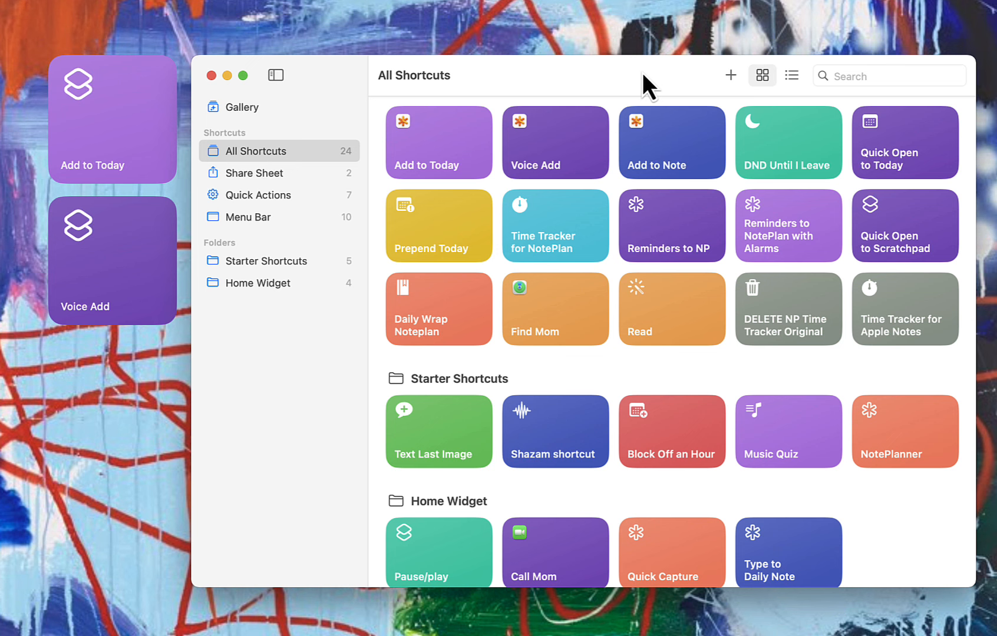
mouse_move(709, 89)
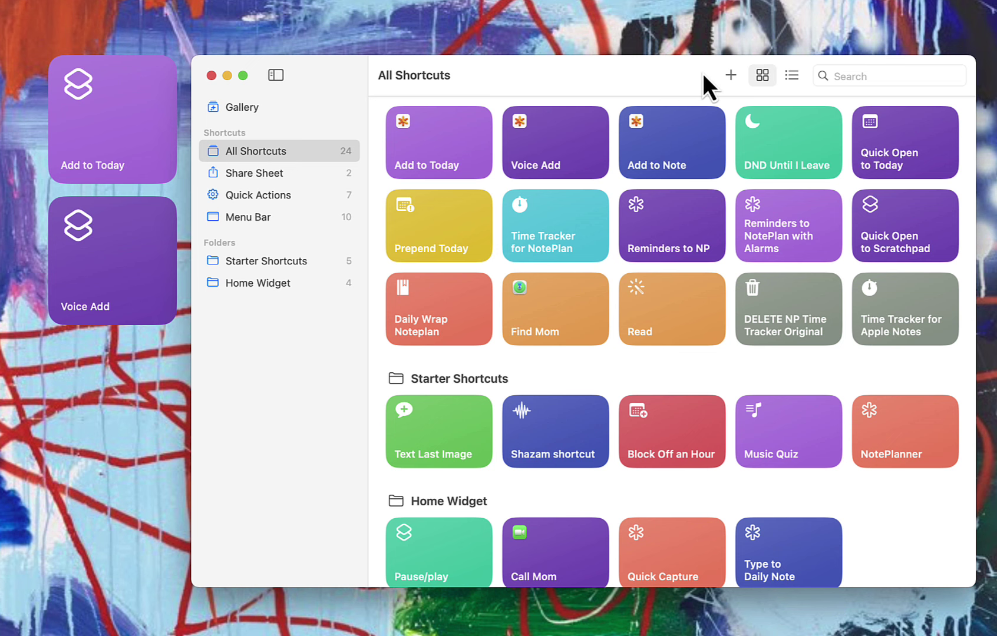
Create a new shortcut and search the action library for 'noteplan'.
left_click(730, 75)
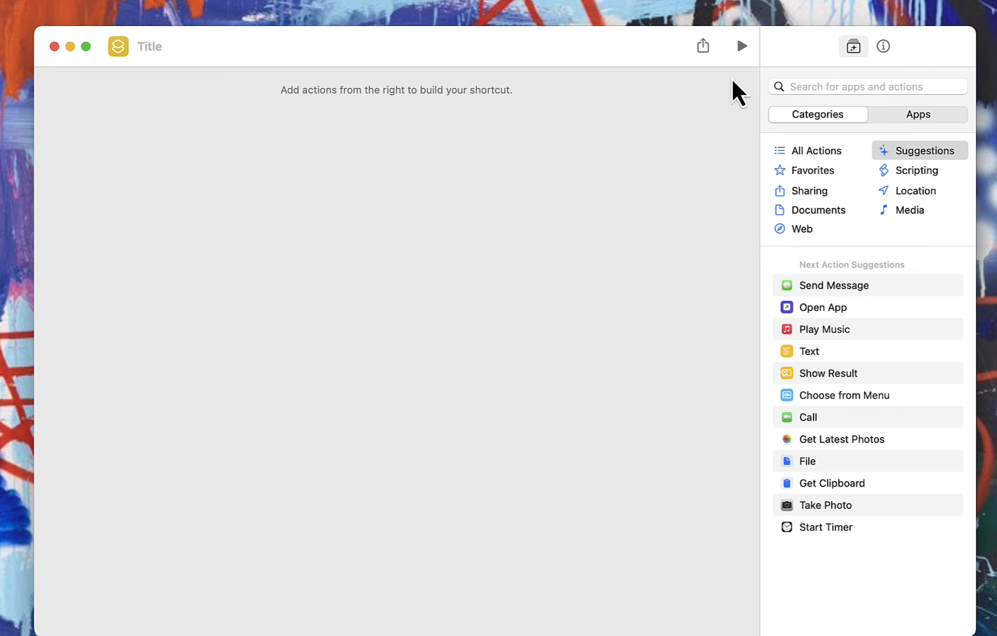
mouse_move(838, 112)
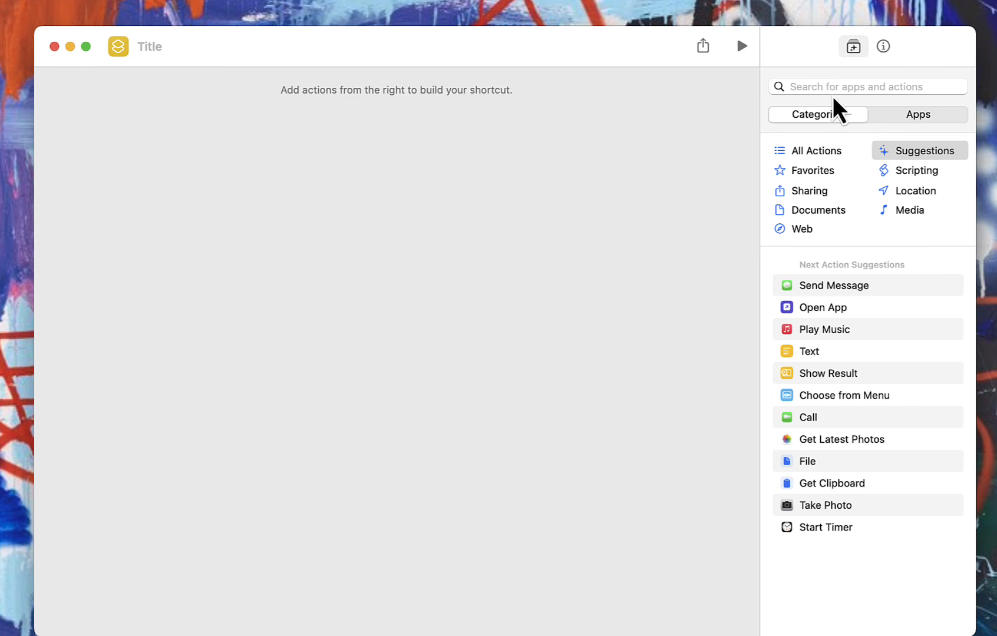
type("notep")
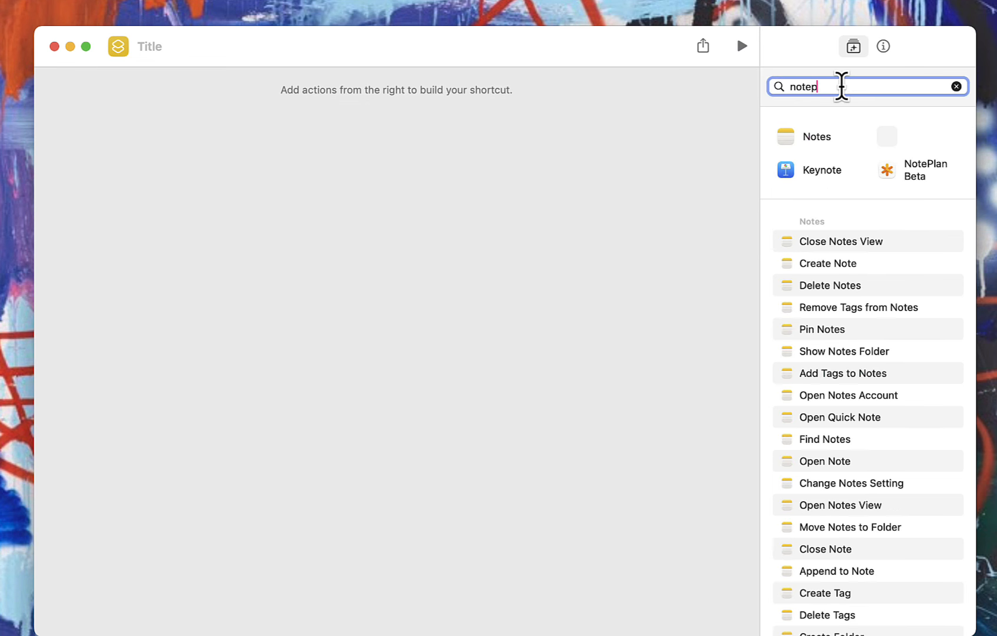
type("lan")
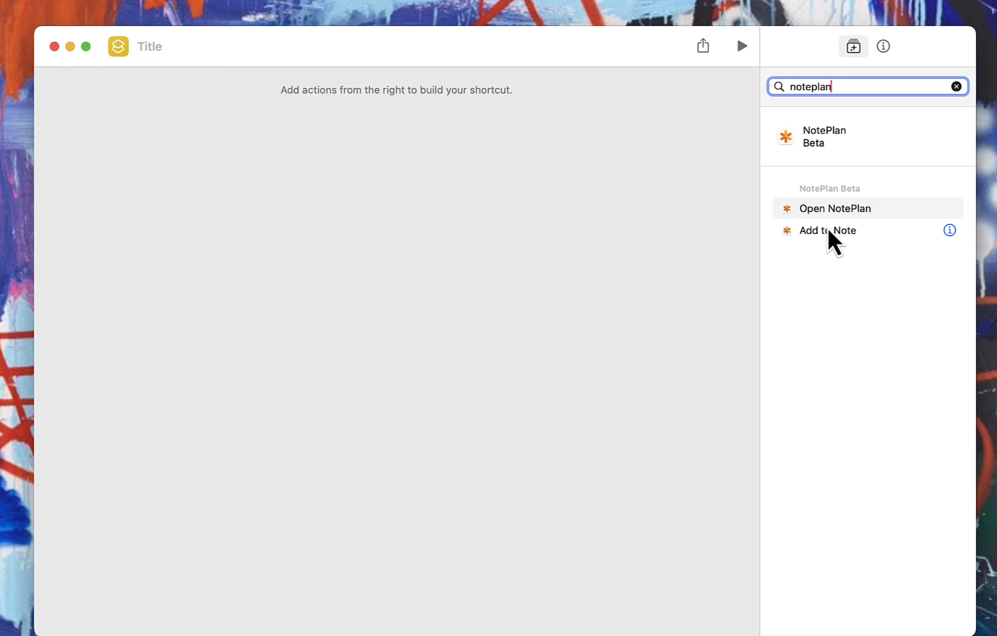
mouse_move(832, 247)
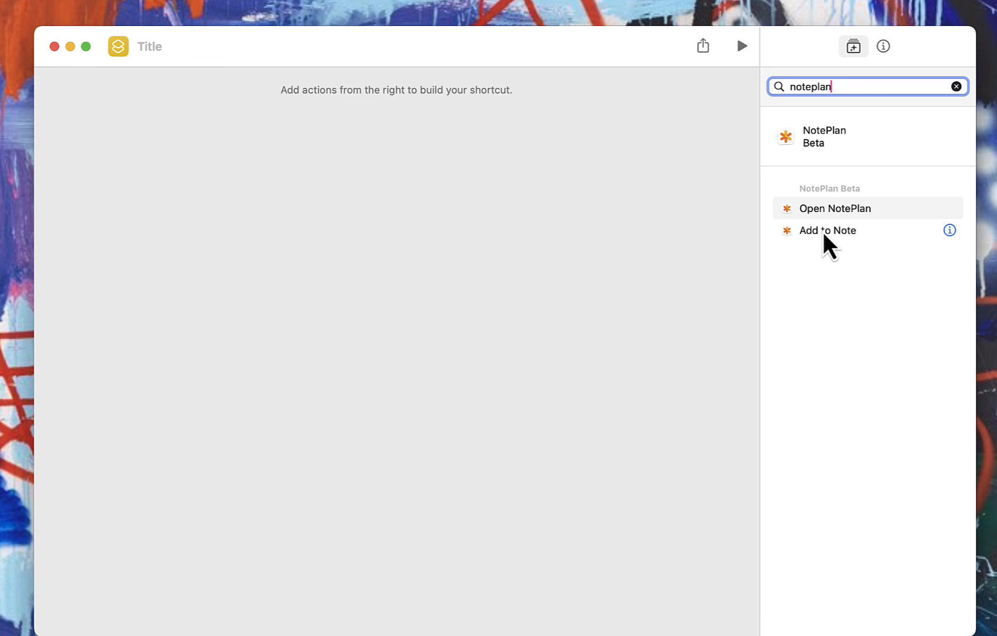
mouse_move(865, 244)
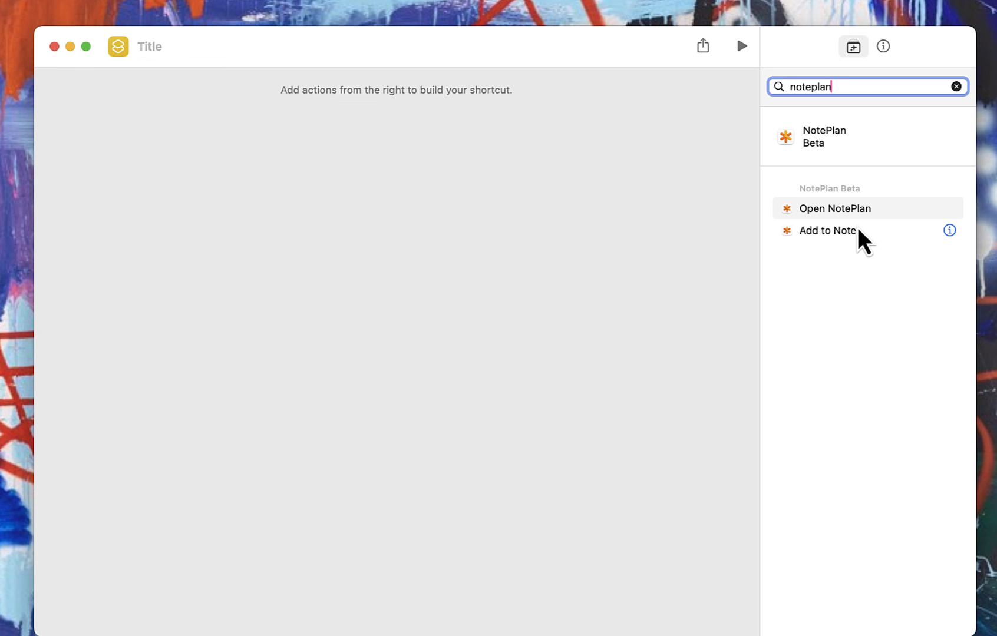
mouse_move(829, 215)
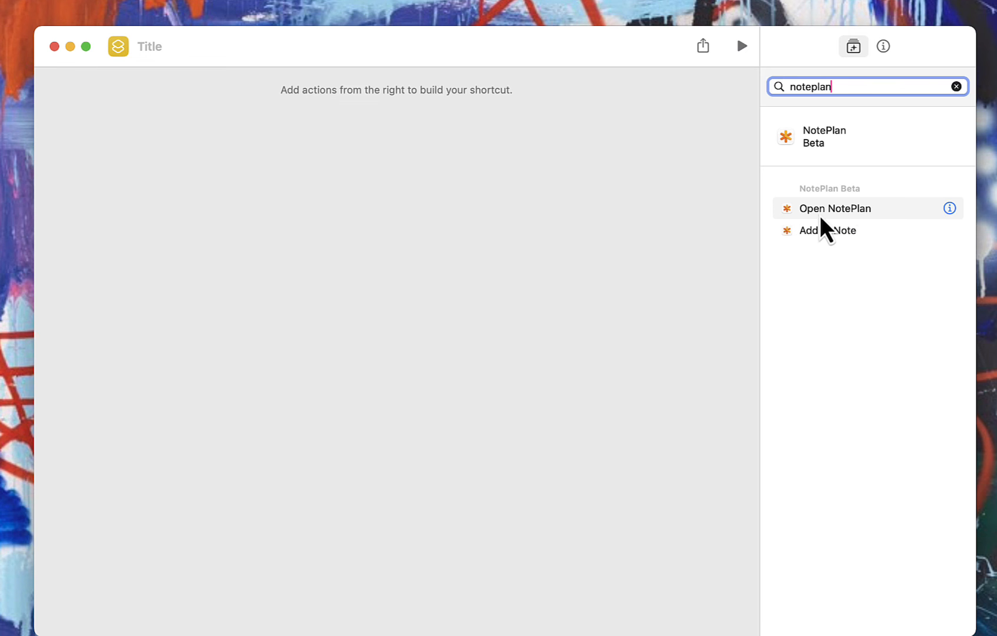
mouse_move(838, 251)
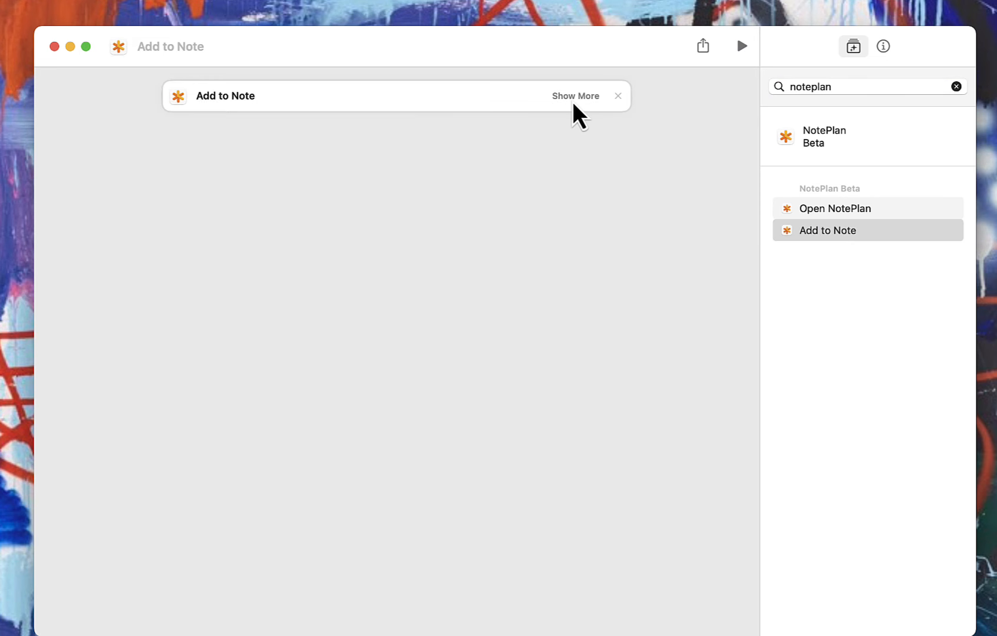
Show all Add to Note options and set the target note to Today.
left_click(574, 95)
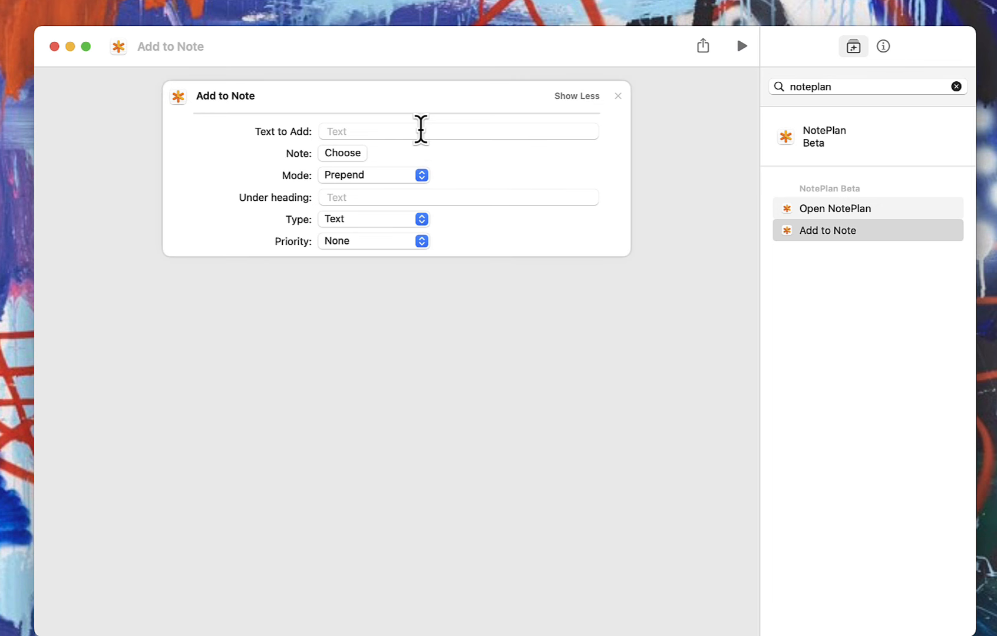
left_click(457, 131)
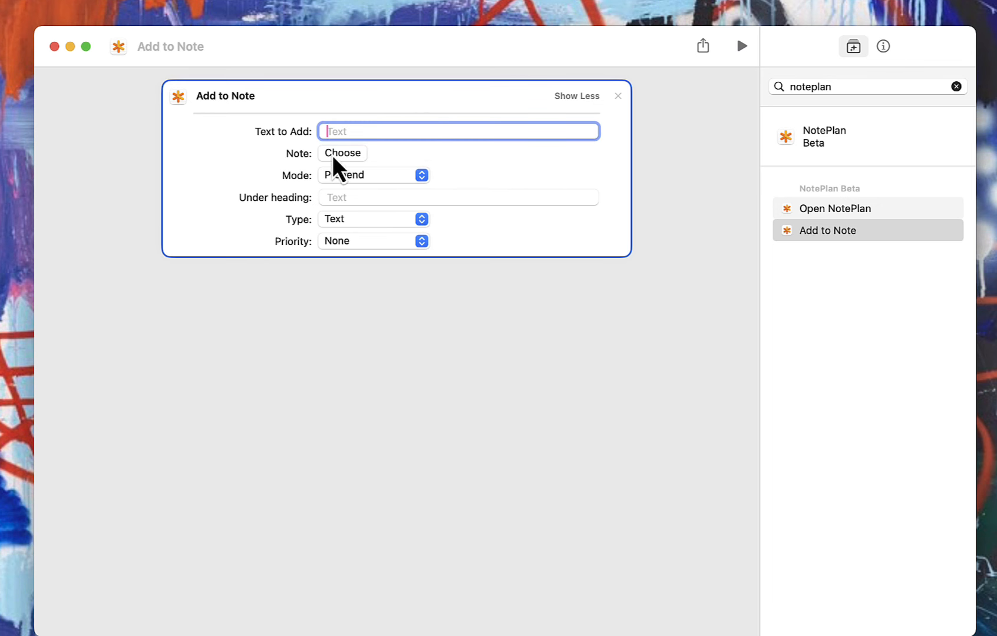
left_click(342, 153)
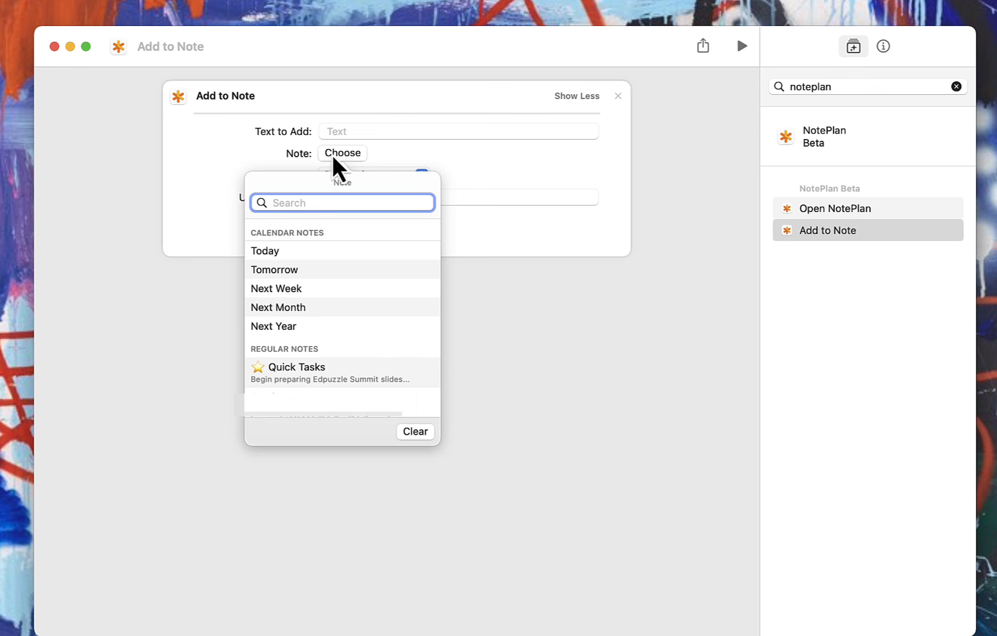
mouse_move(312, 264)
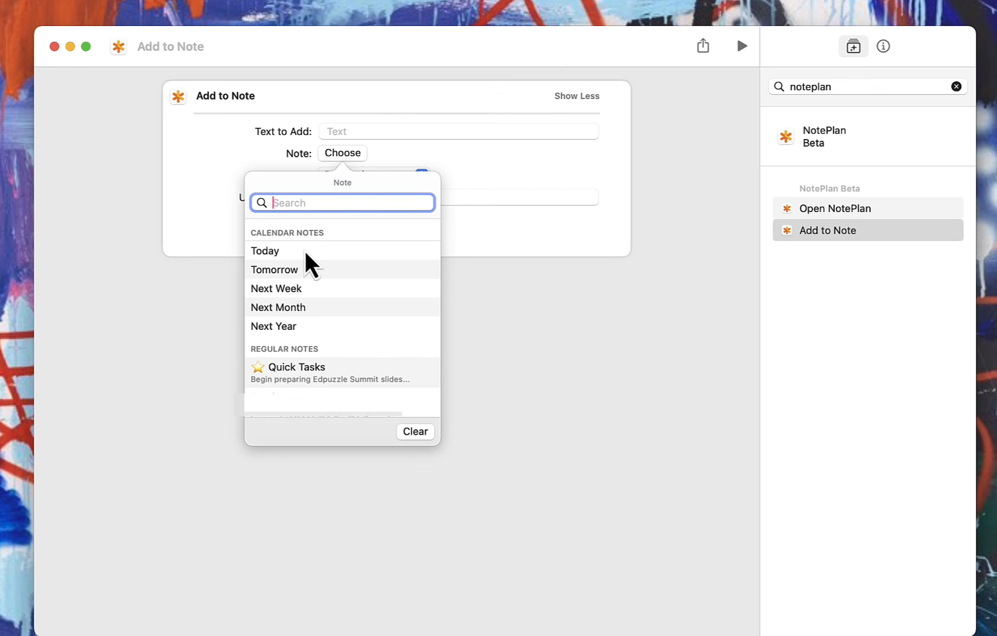
mouse_move(307, 307)
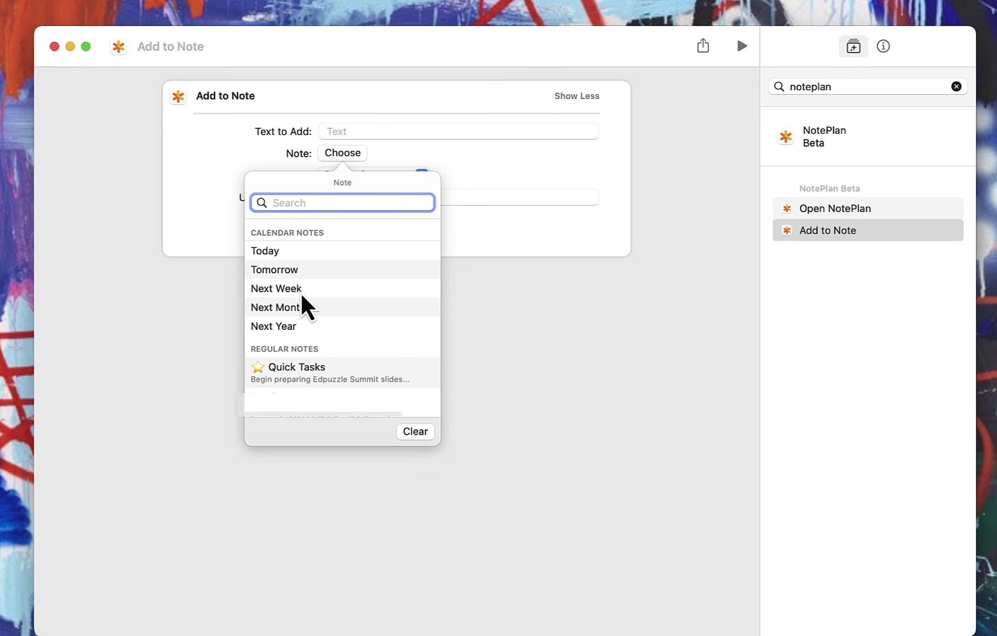
mouse_move(318, 264)
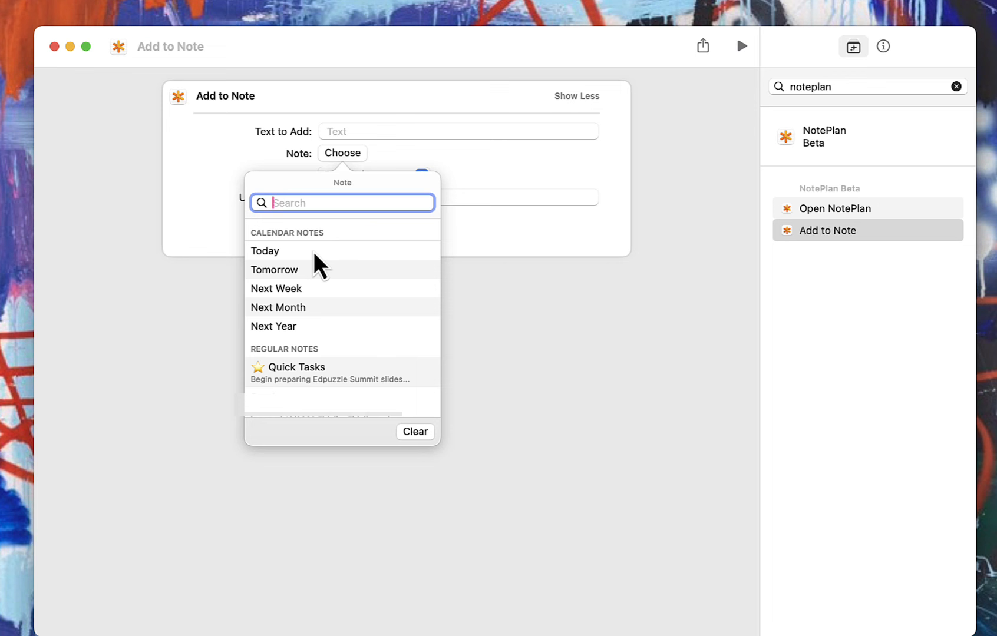
mouse_move(277, 268)
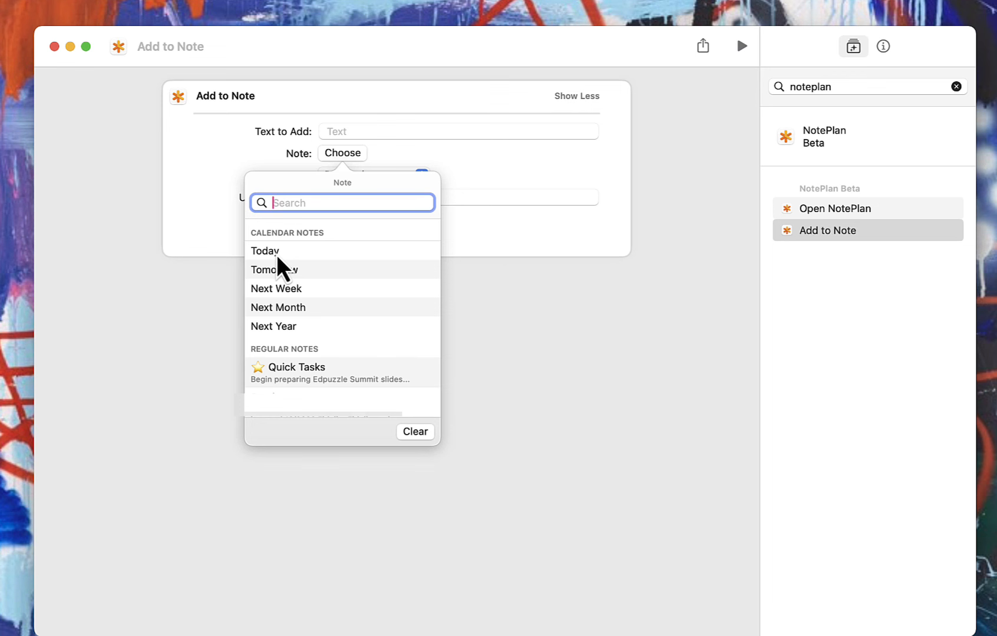
left_click(265, 250)
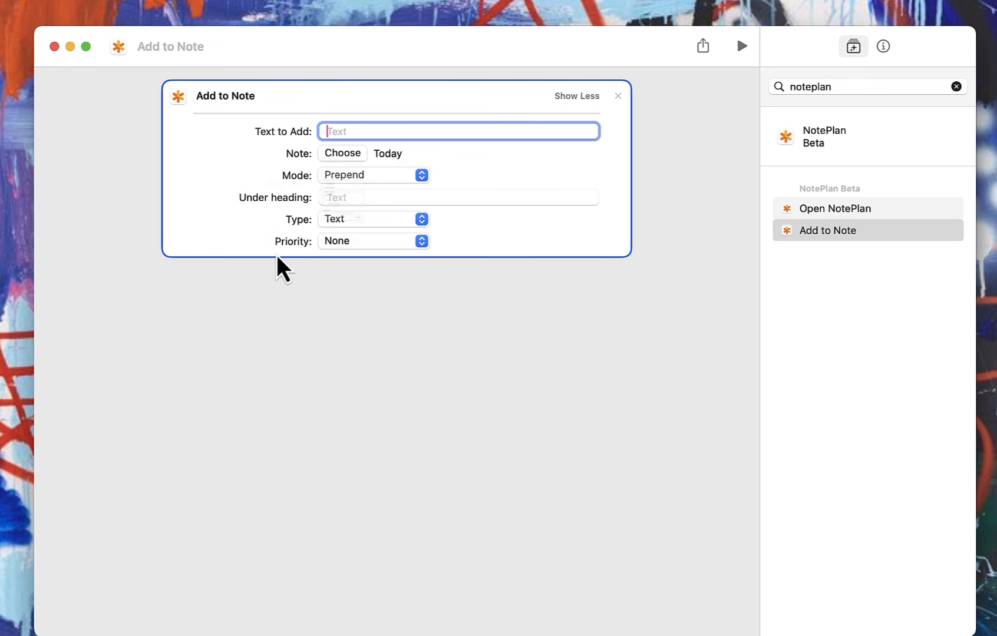
mouse_move(397, 175)
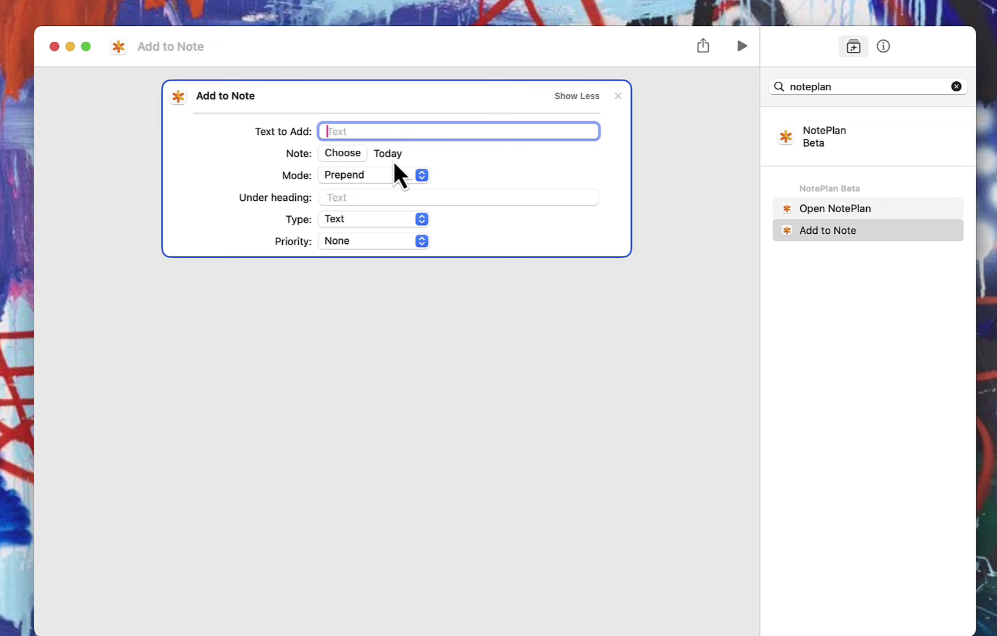
mouse_move(403, 175)
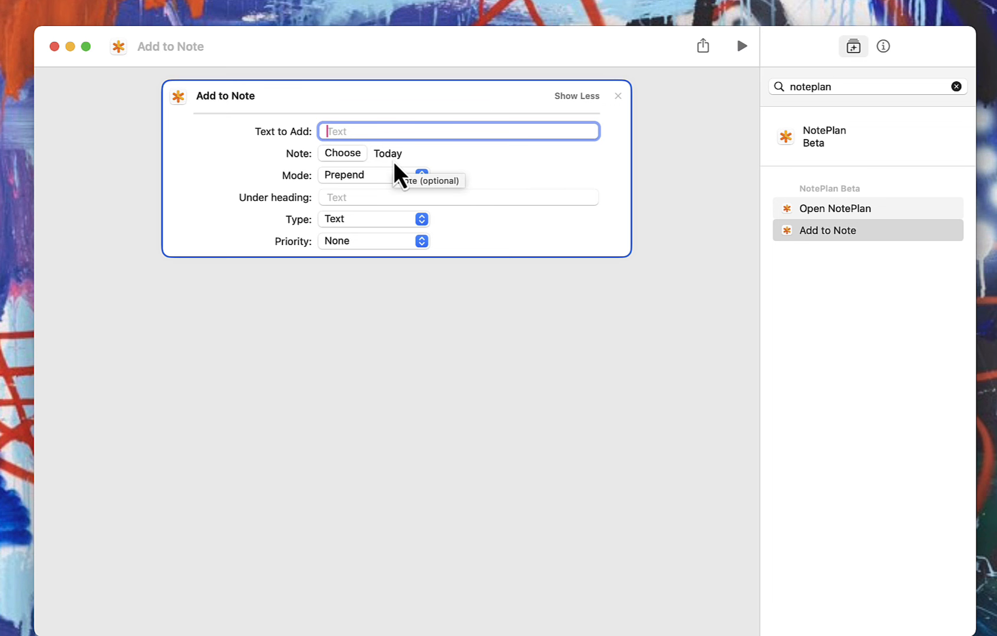
mouse_move(427, 172)
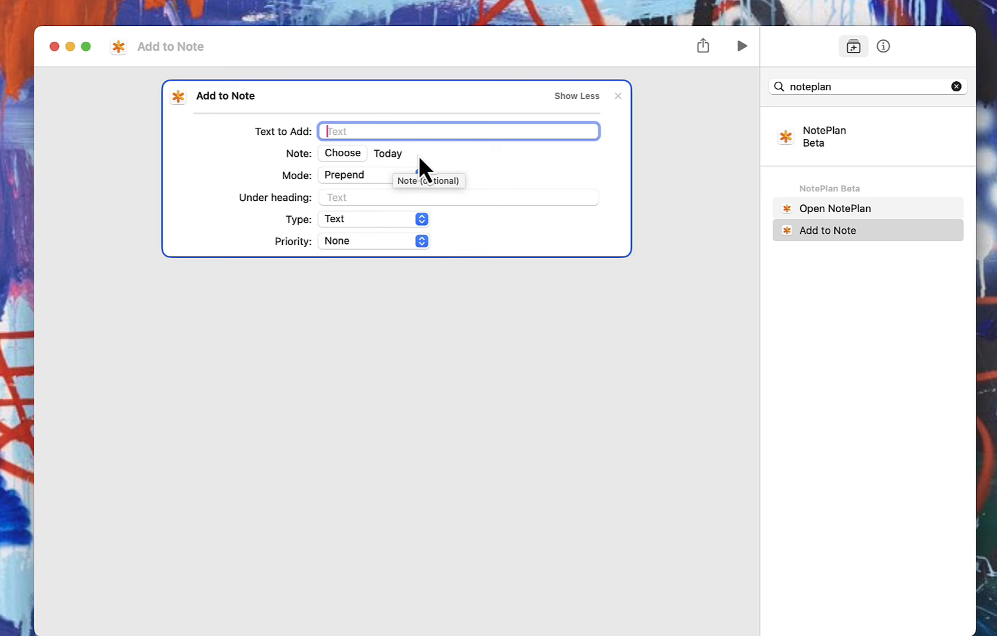
mouse_move(390, 173)
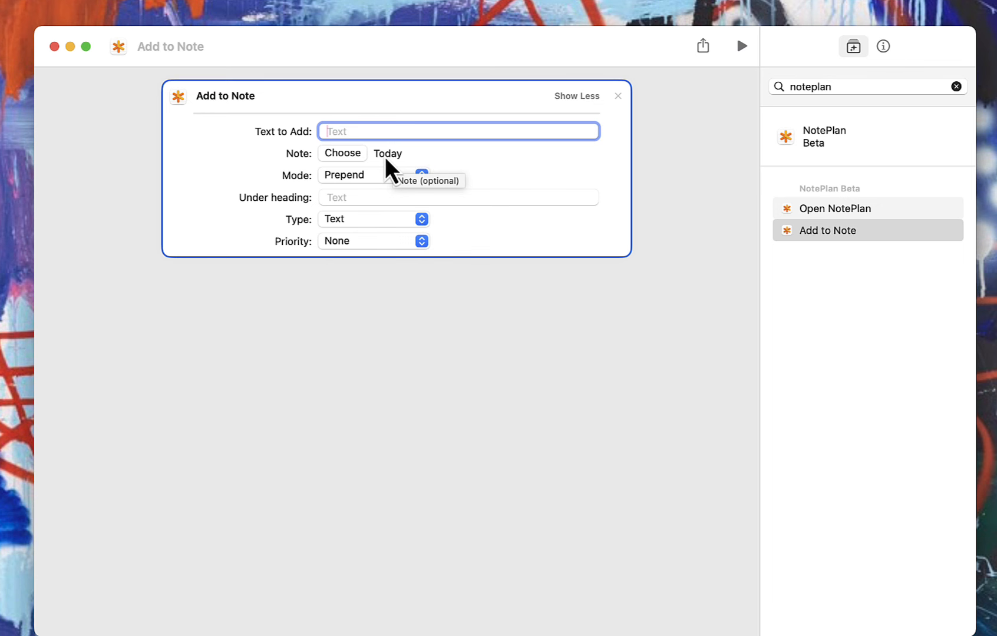
left_click(343, 153)
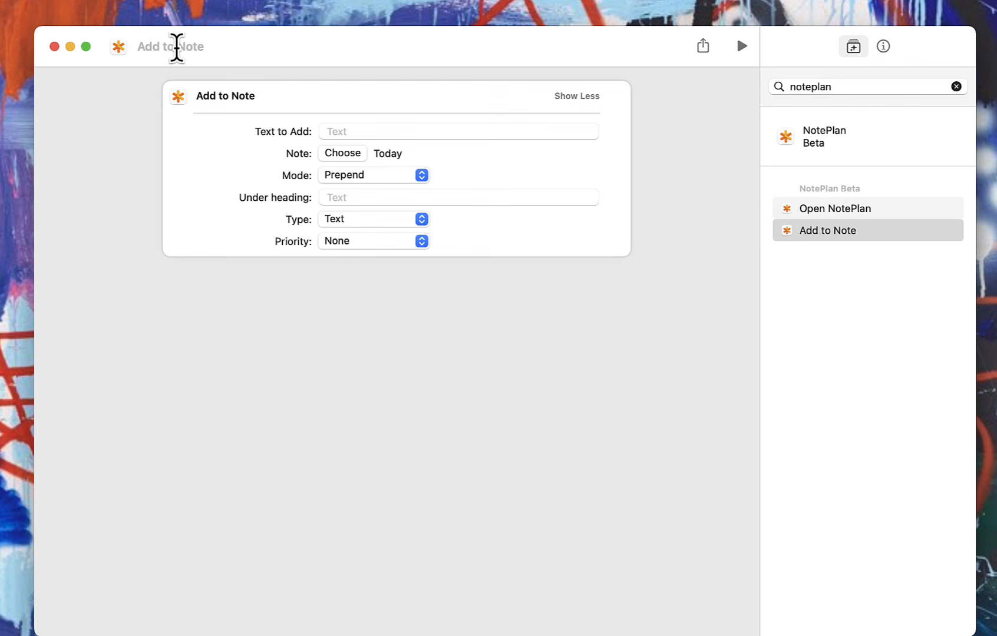
Rename the new shortcut to 'Today Quick Add'.
type("Today Quick Add")
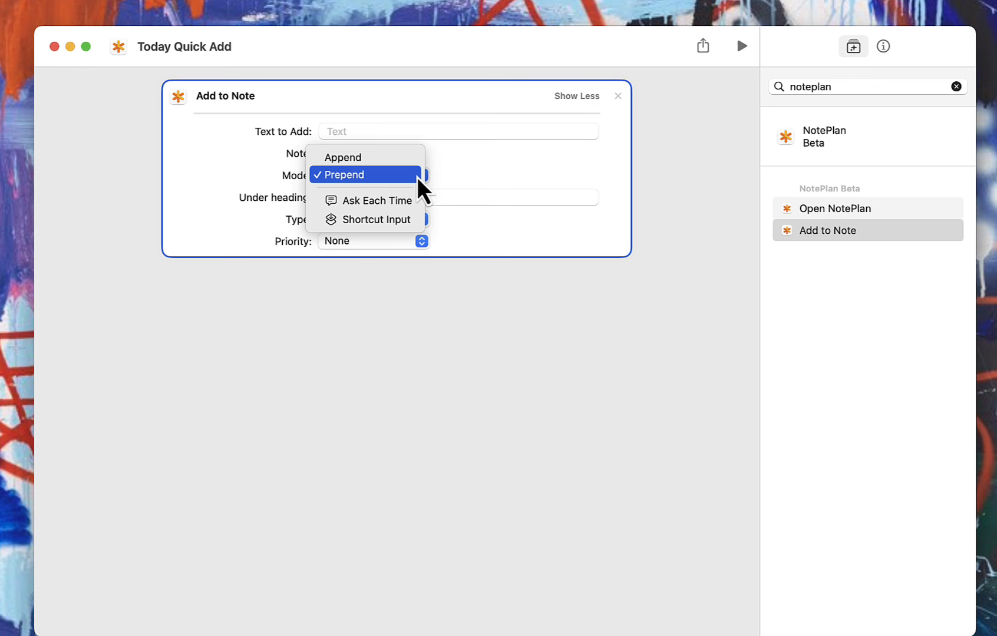
mouse_move(356, 157)
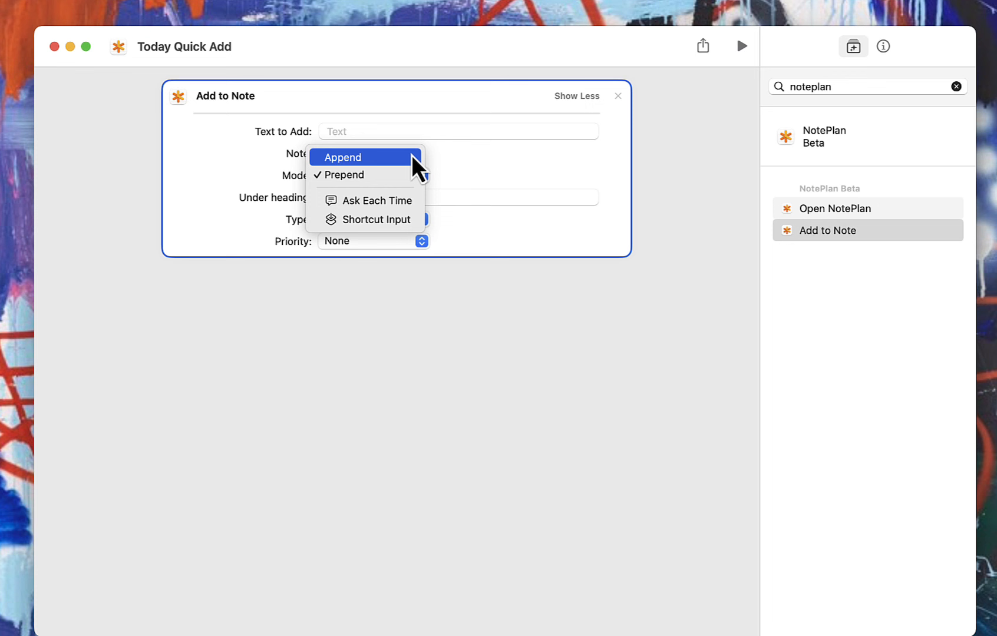
mouse_move(421, 202)
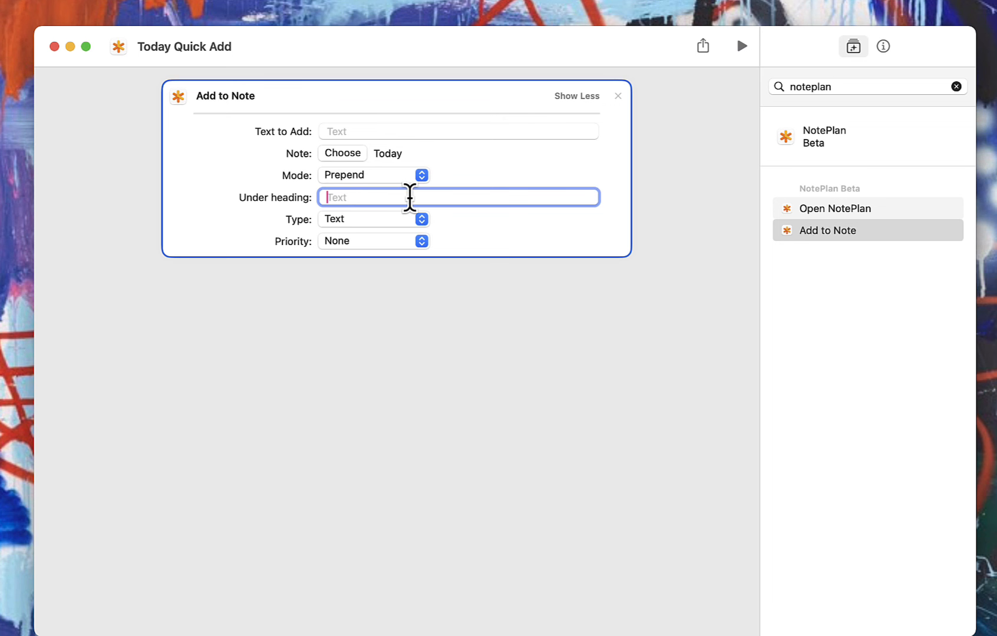
Clear the heading text and set the Add to Note Type to Task.
type("##")
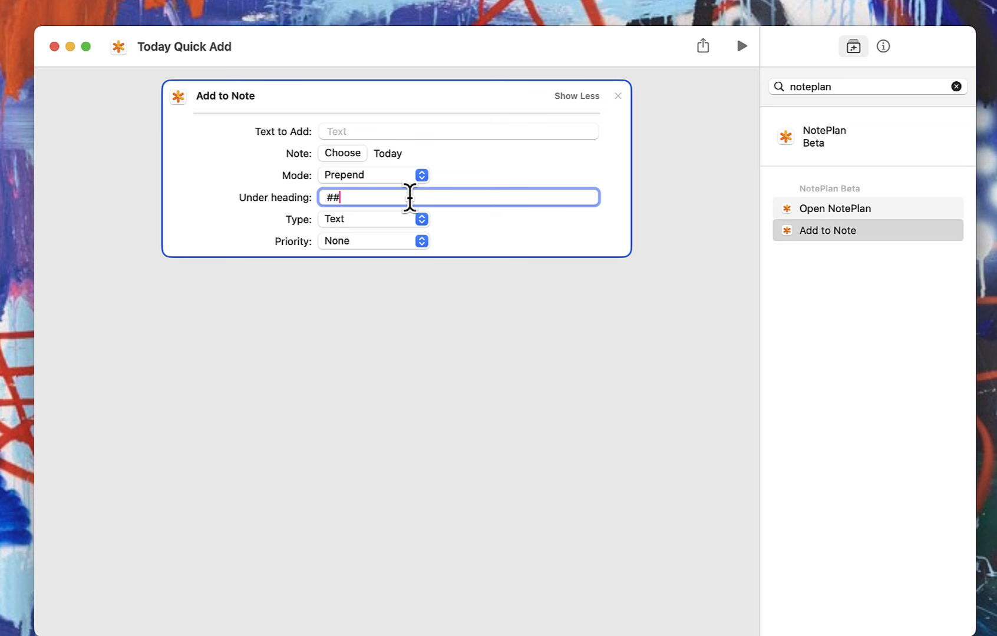
key("backspace")
type("Name of the Hea")
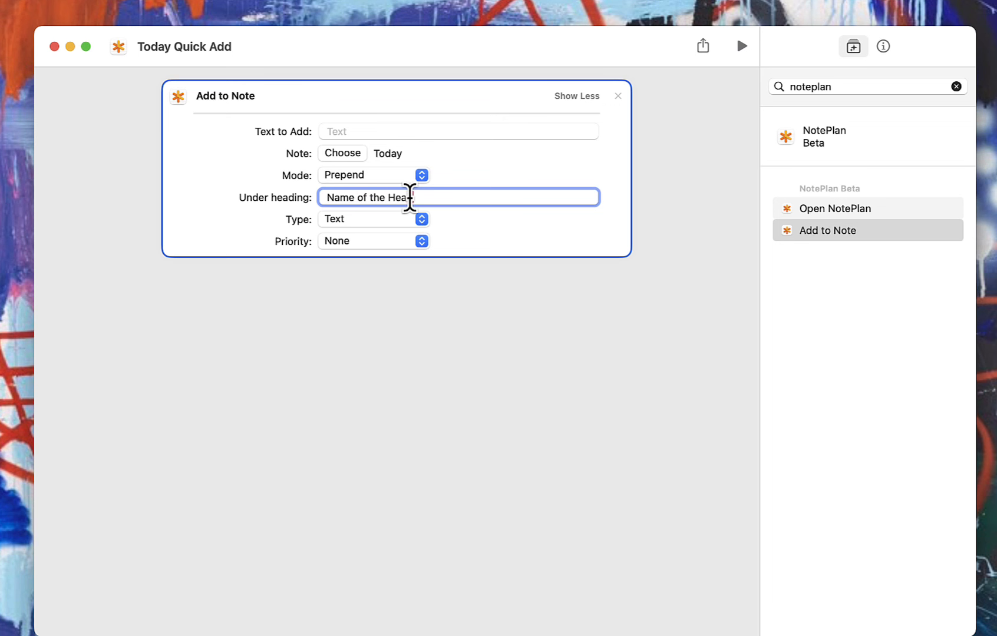
type("ing Here")
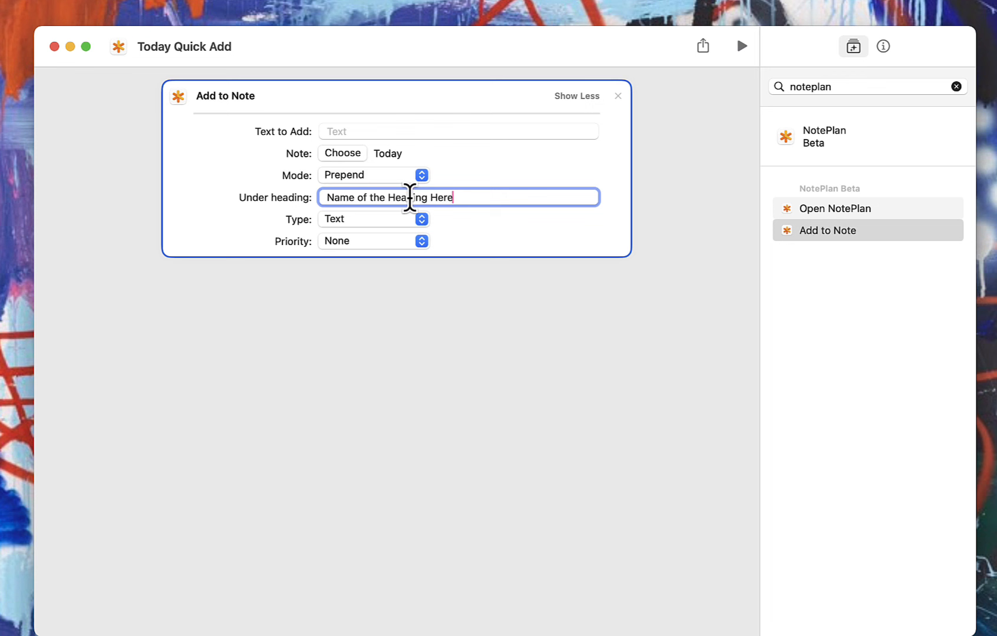
key("cmd+a")
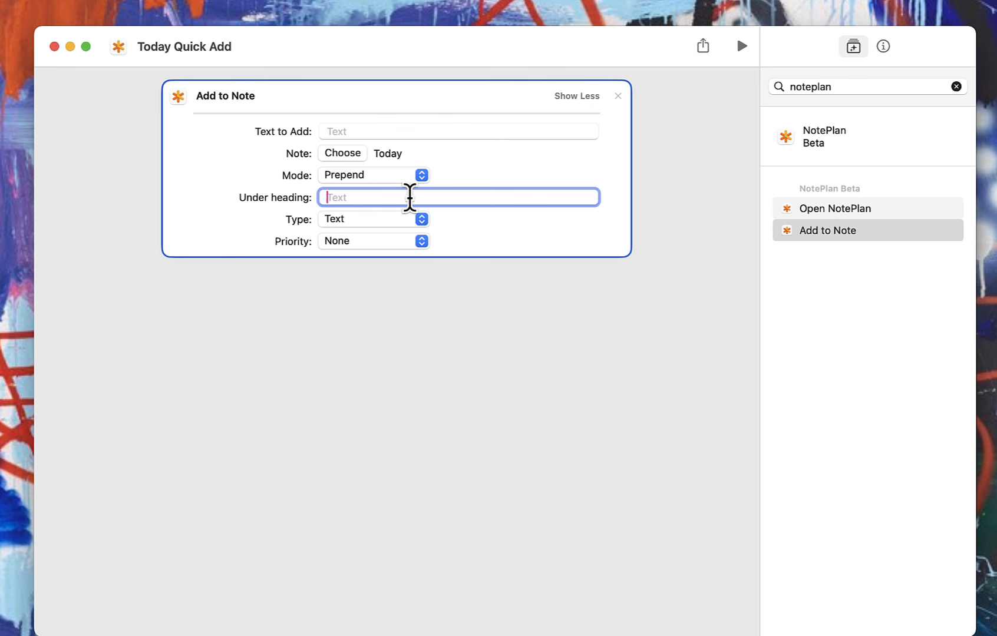
left_click(422, 218)
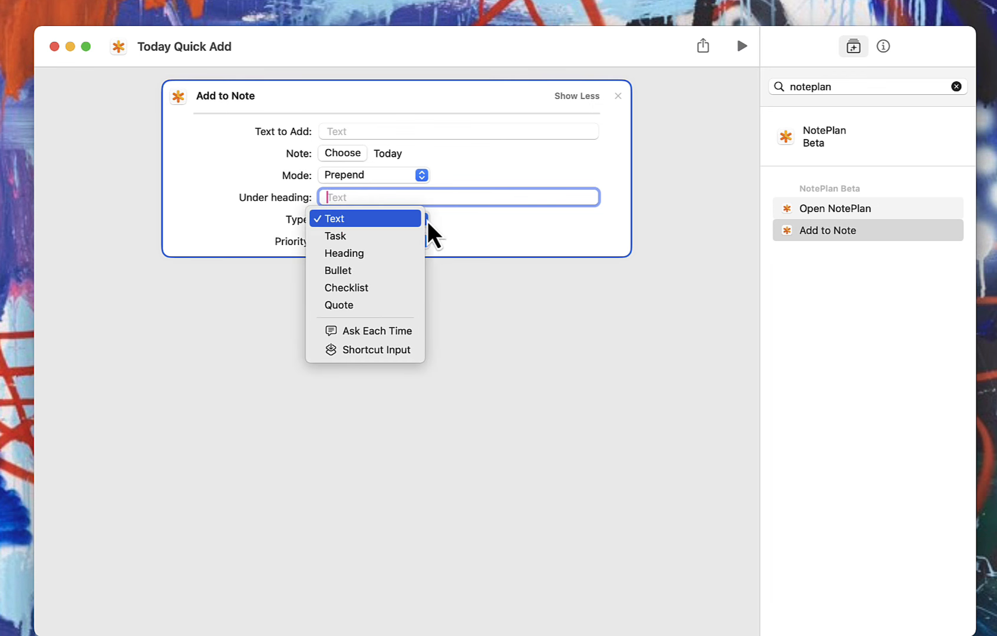
mouse_move(397, 241)
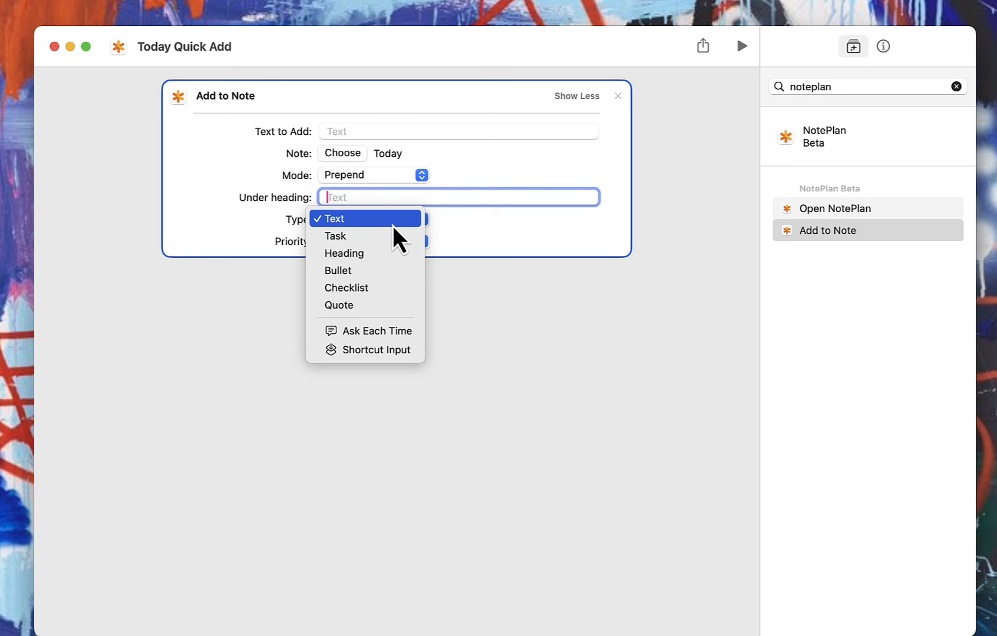
left_click(335, 236)
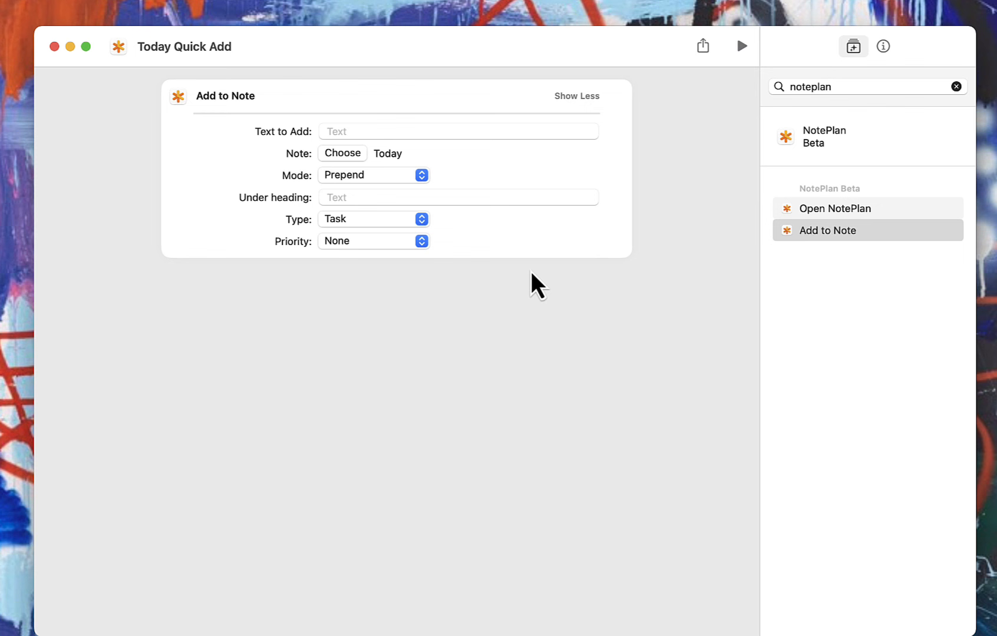
mouse_move(351, 132)
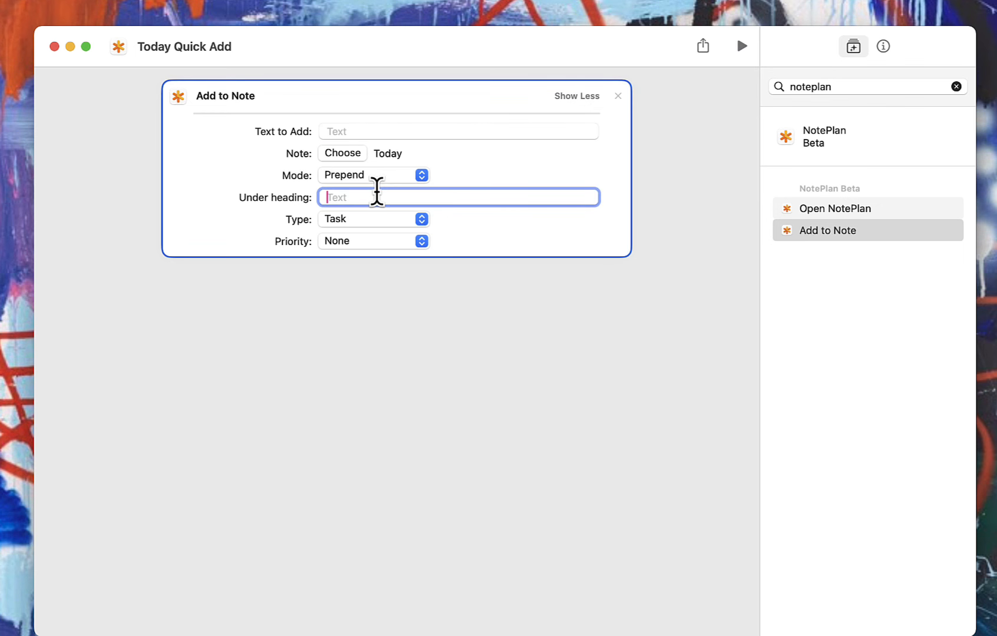
mouse_move(355, 175)
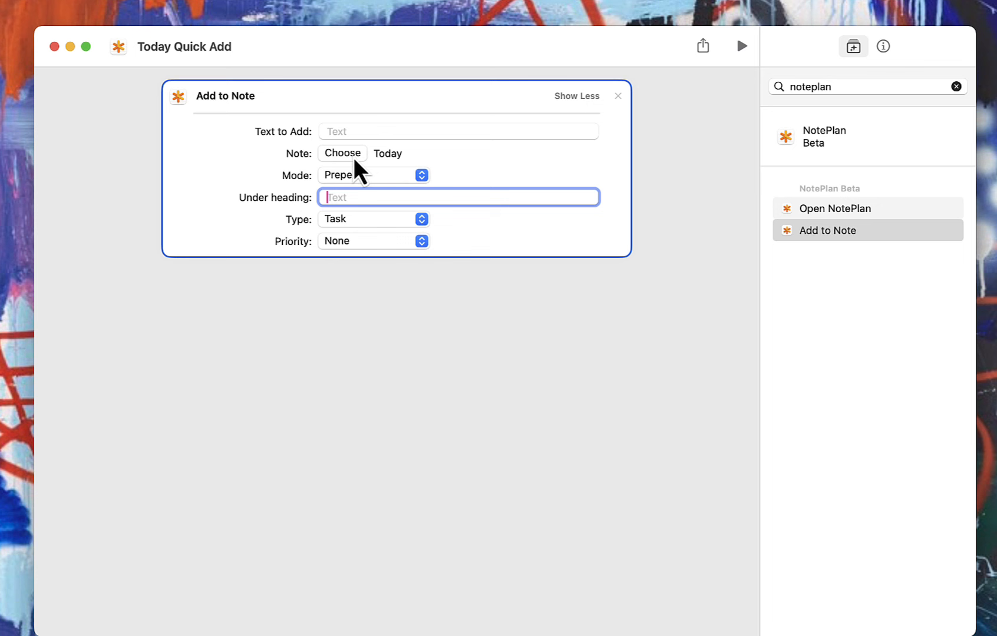
mouse_move(394, 191)
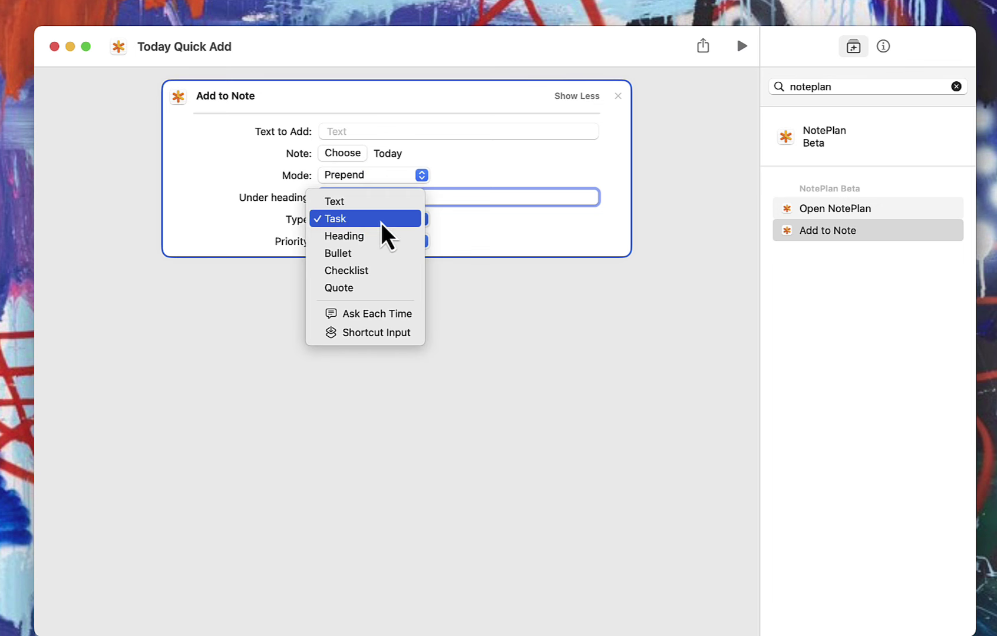
left_click(338, 218)
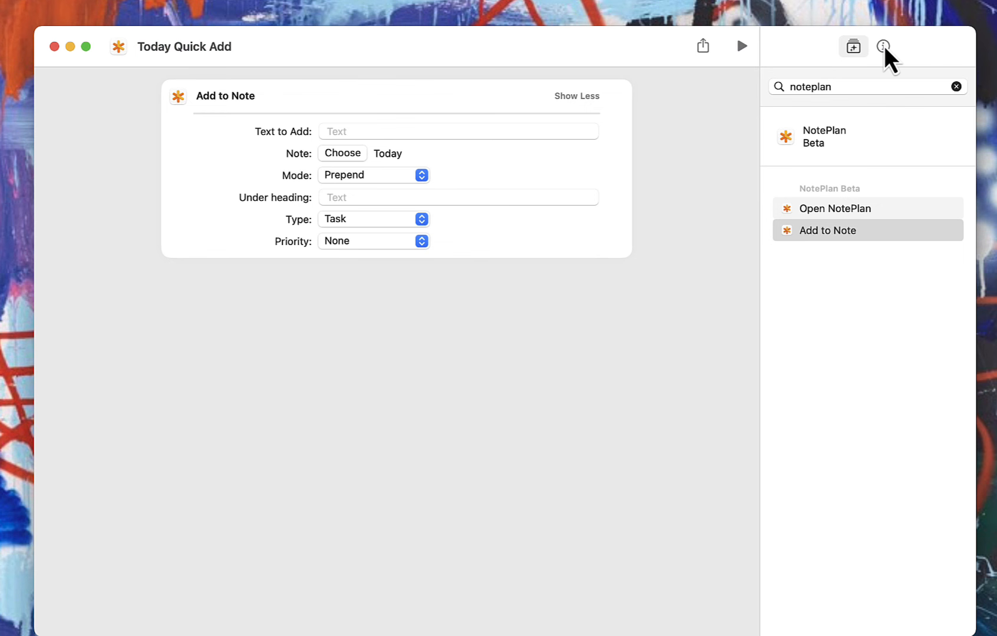
Show the shortcut details with Use as Quick Action off, then start editing the title.
left_click(883, 46)
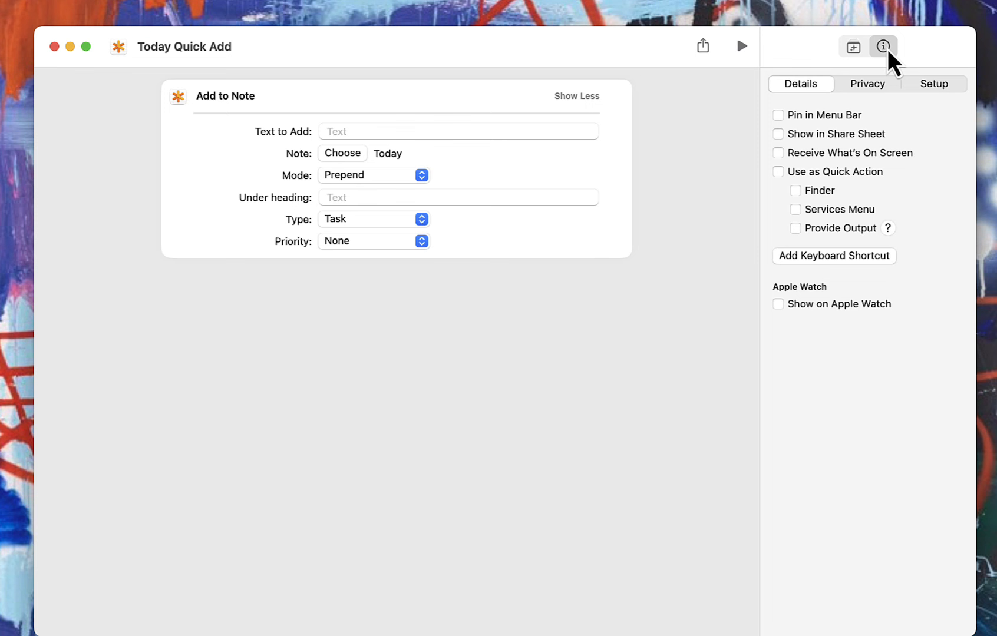
mouse_move(821, 127)
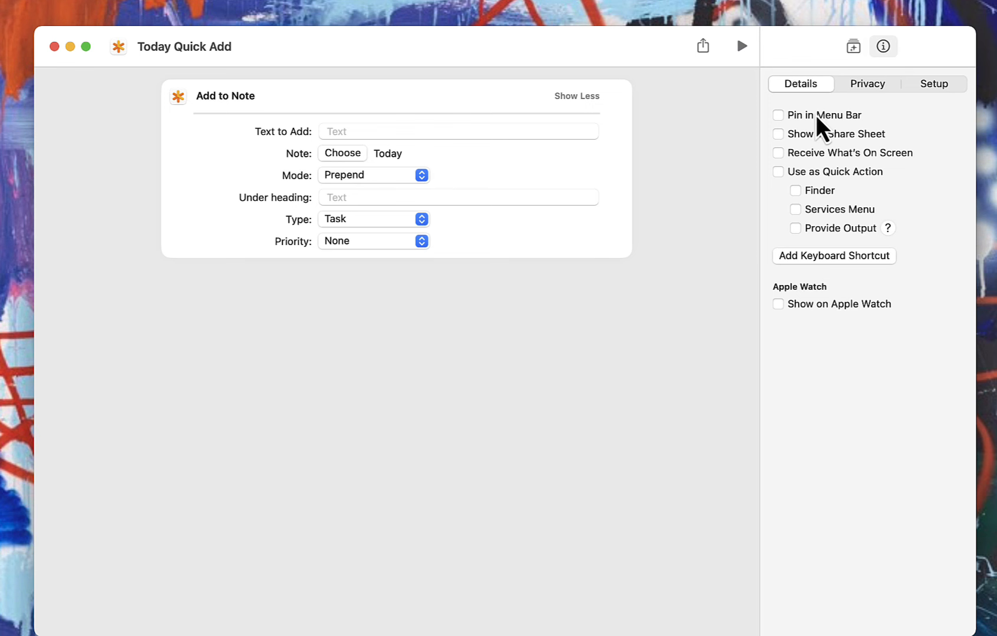
mouse_move(817, 271)
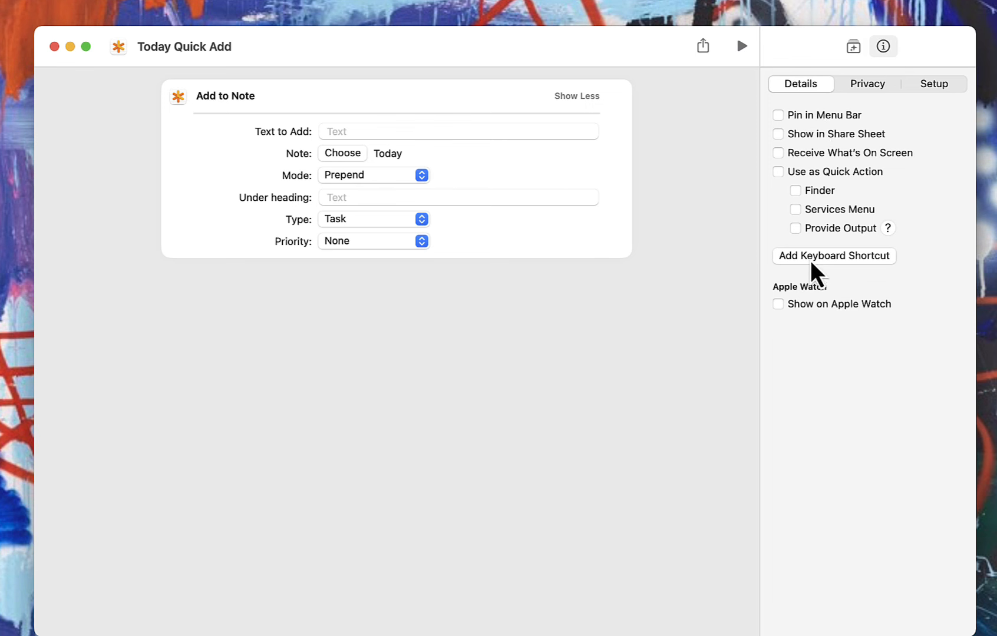
mouse_move(846, 280)
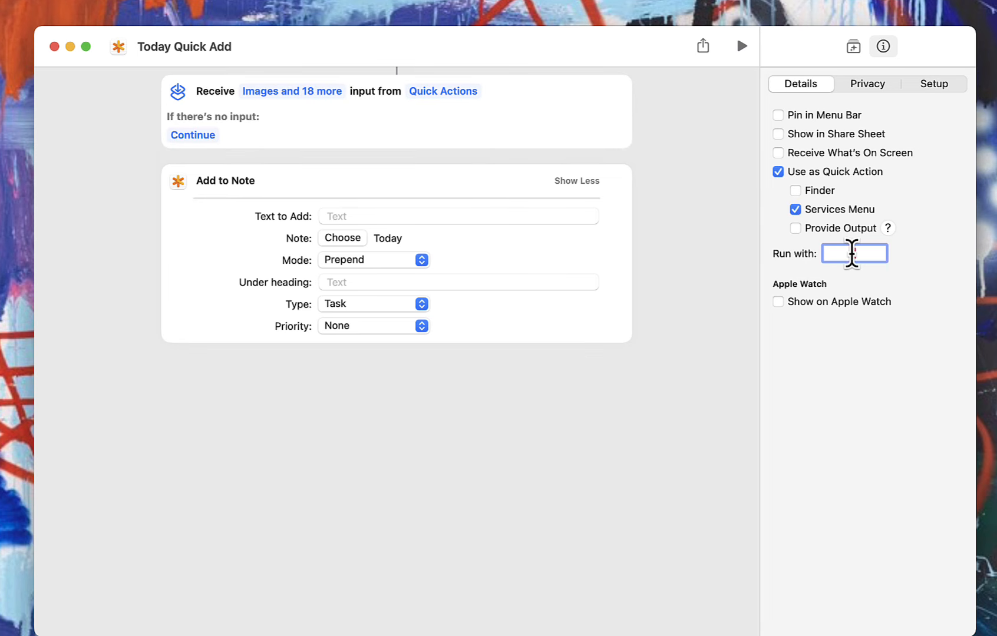
mouse_move(356, 185)
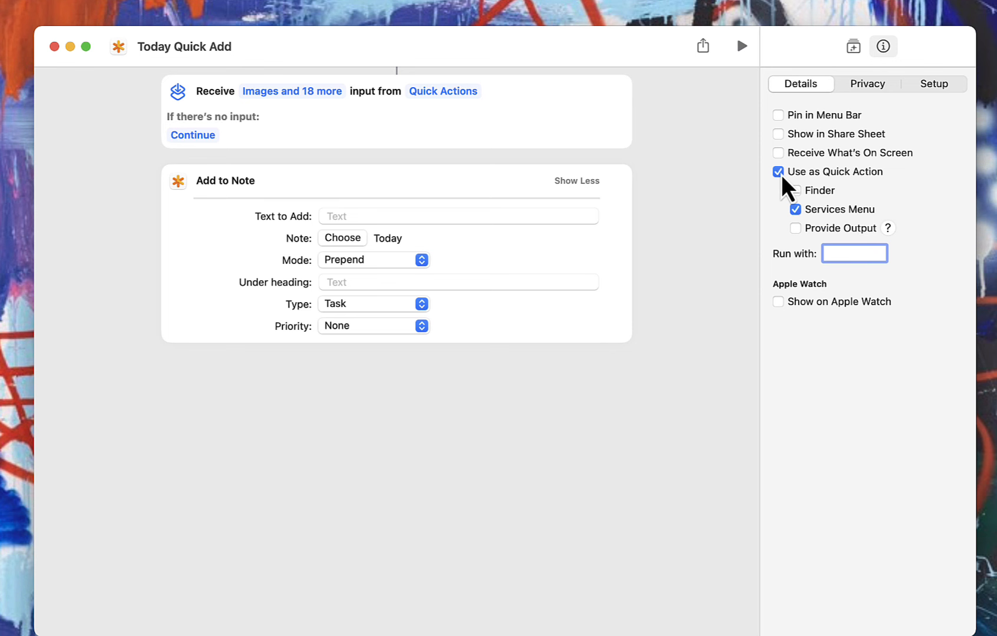
left_click(777, 171)
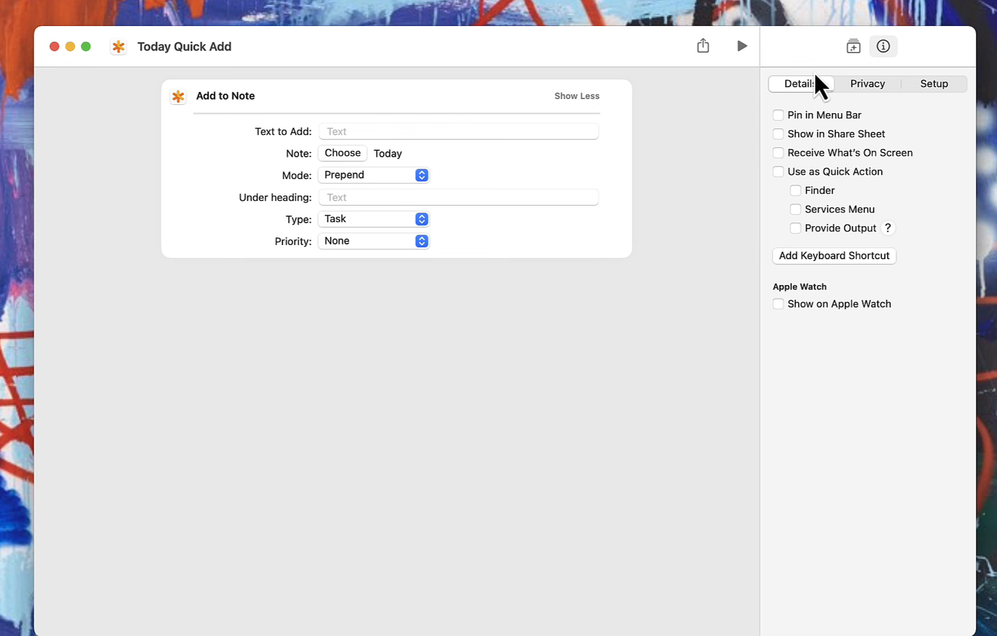
left_click(347, 132)
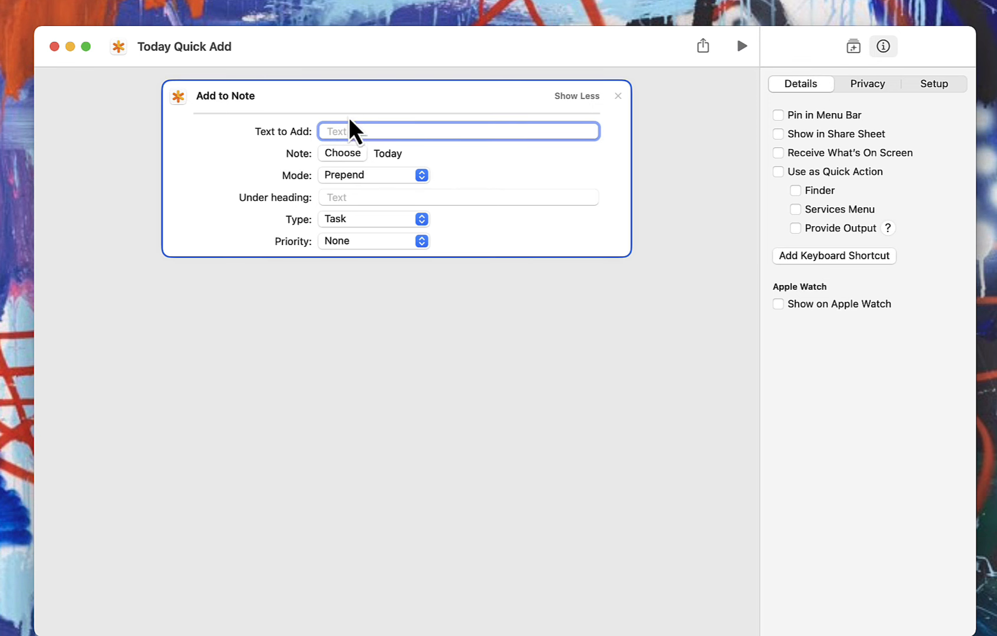
mouse_move(568, 168)
type("Voice Qui")
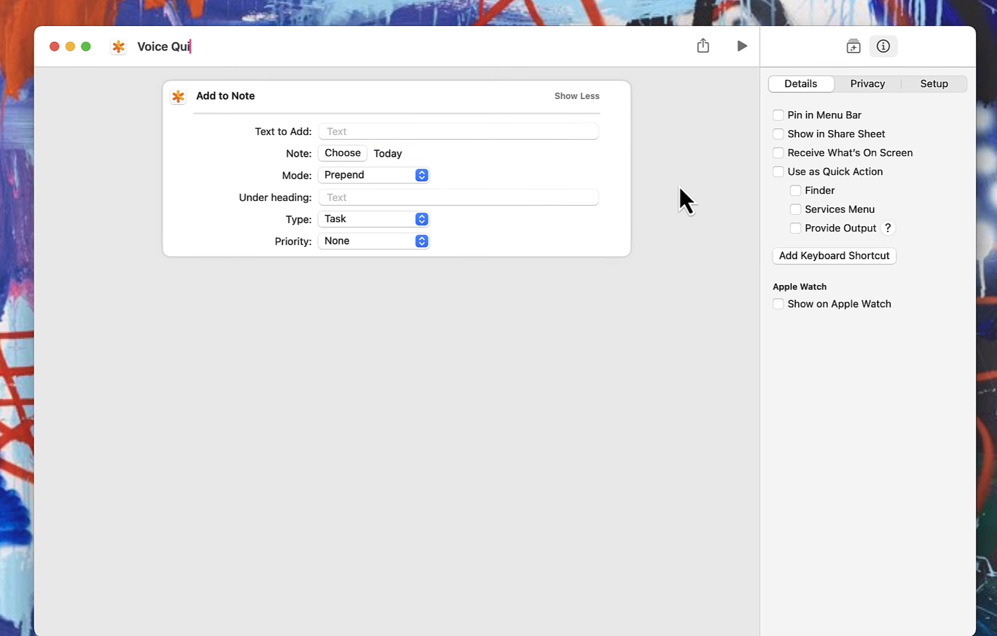
Name the shortcut Voice Quick Add and feed Dictate Text's Dictated Text into Add to Note.
type("ck Add")
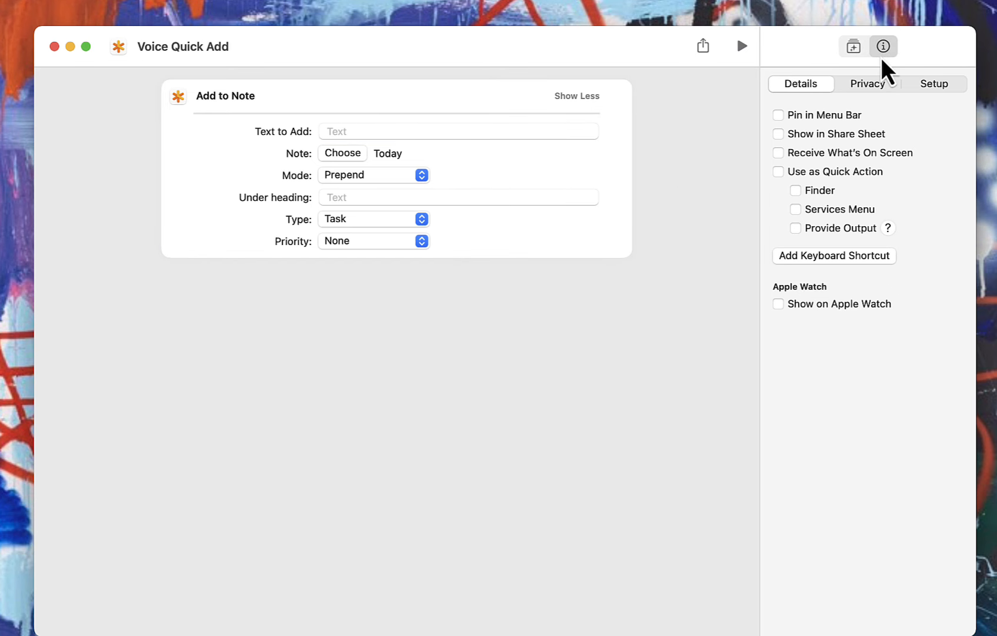
mouse_move(852, 46)
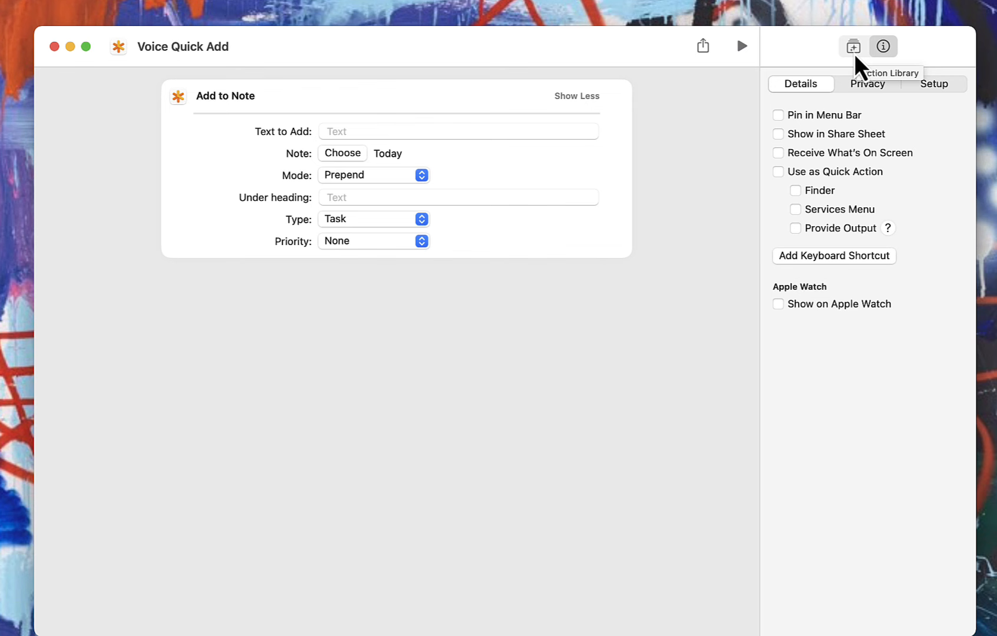
left_click(853, 46)
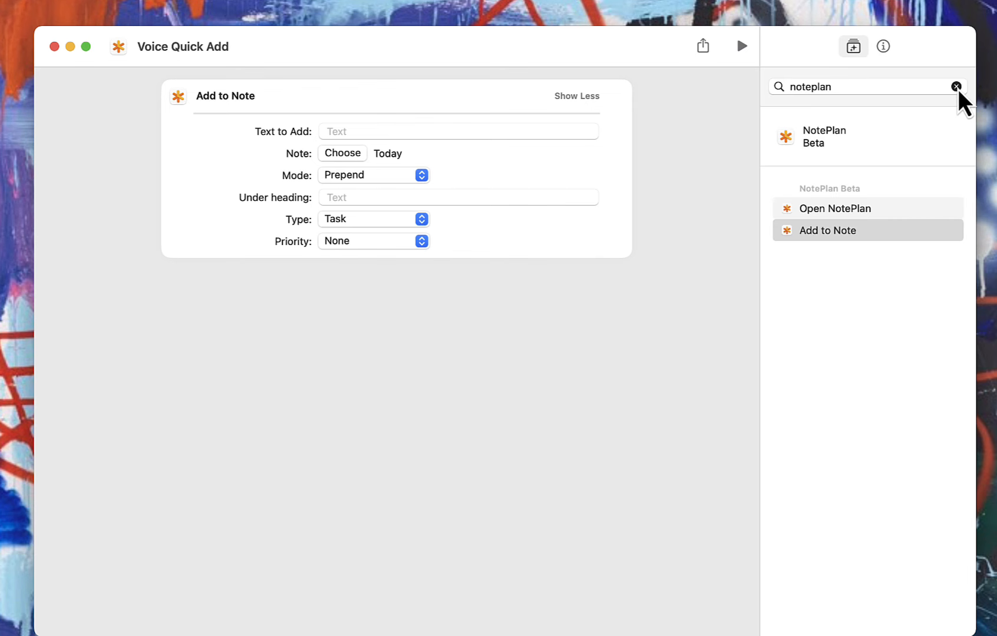
type("dictation")
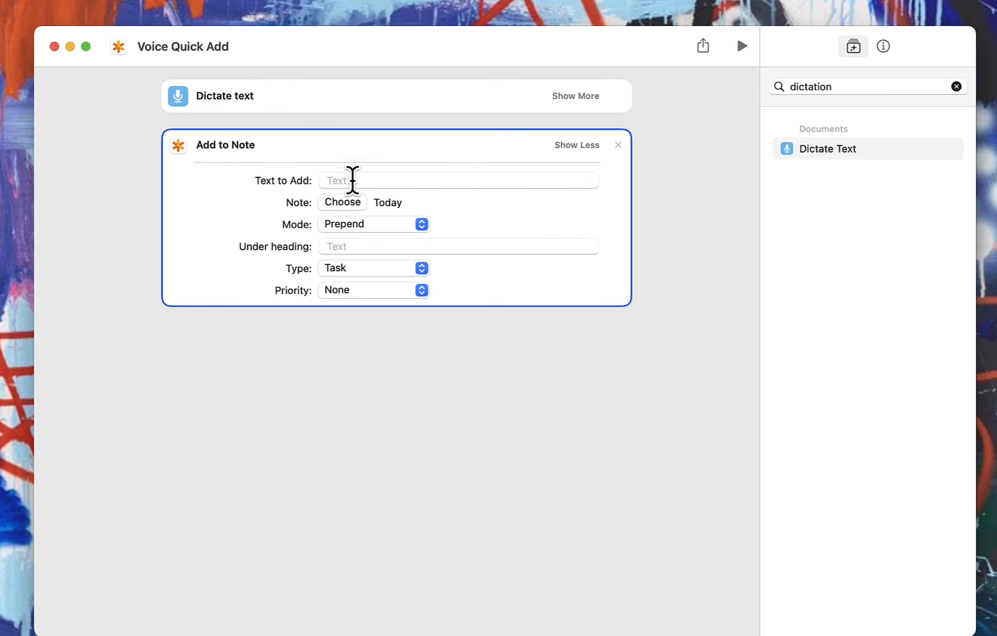
type("dic")
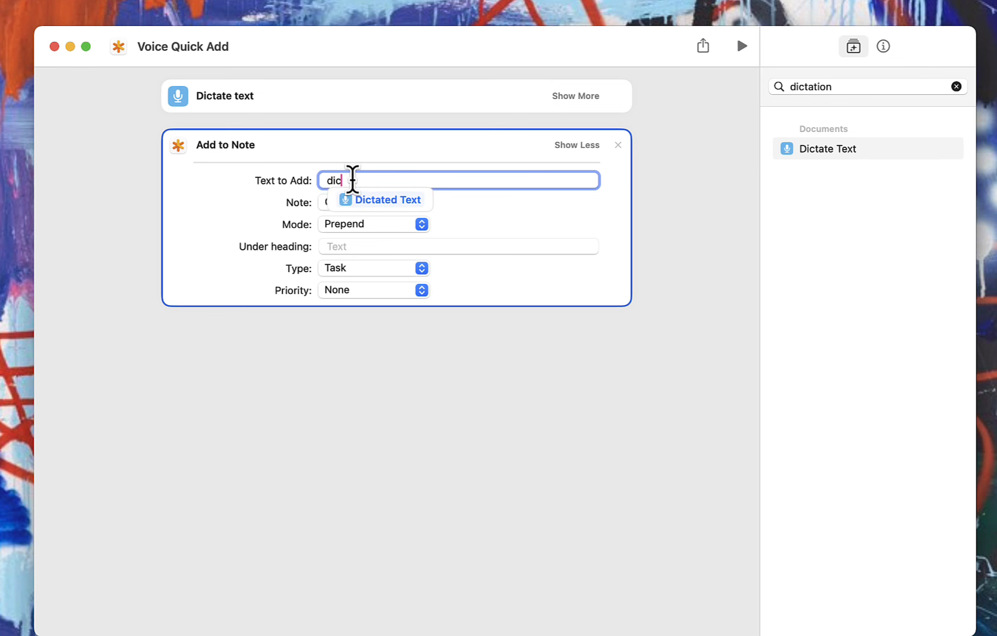
left_click(387, 200)
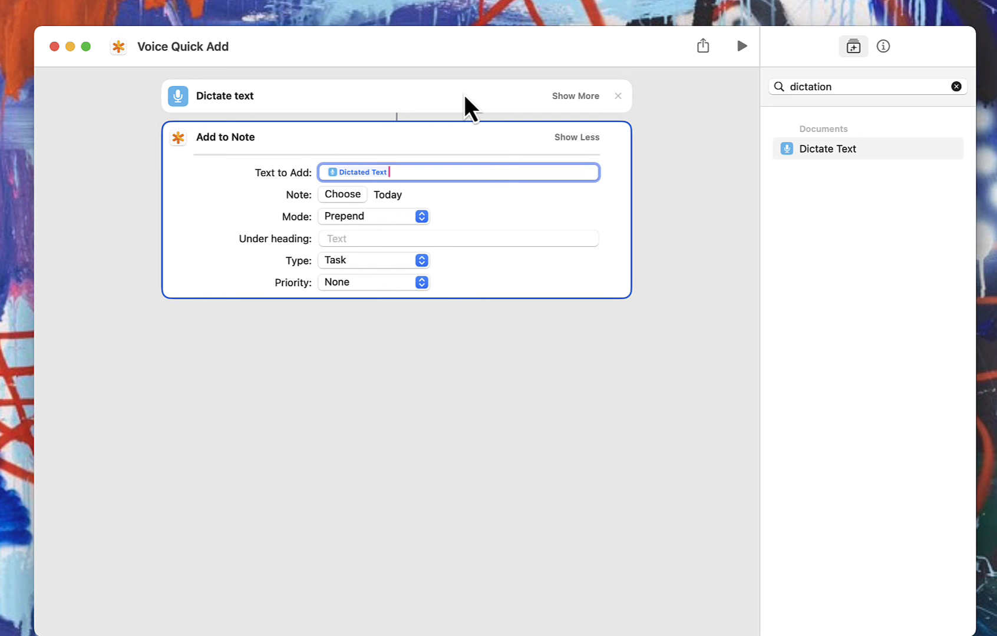
mouse_move(464, 121)
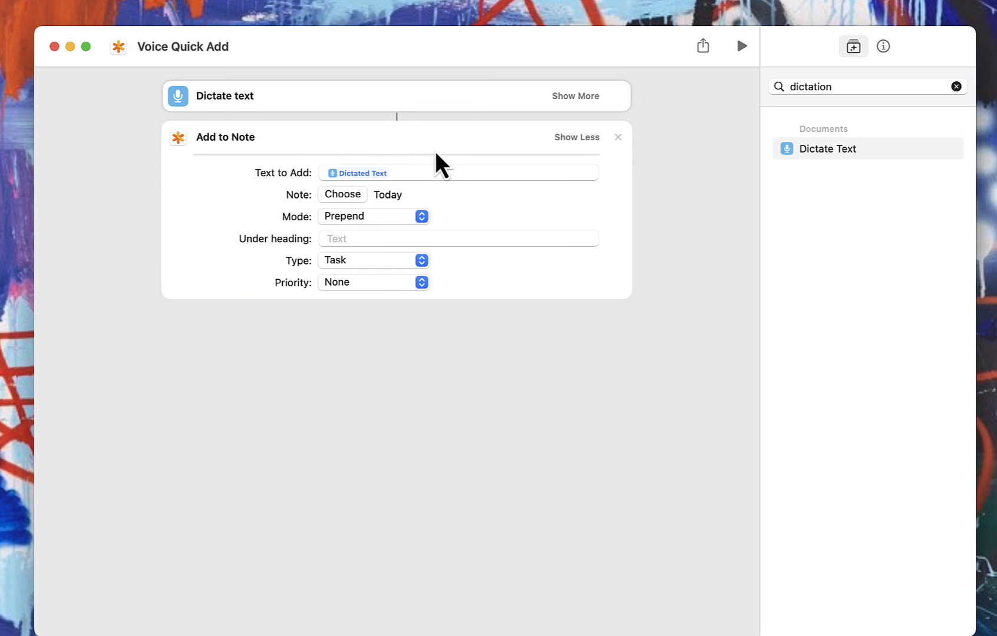
mouse_move(682, 188)
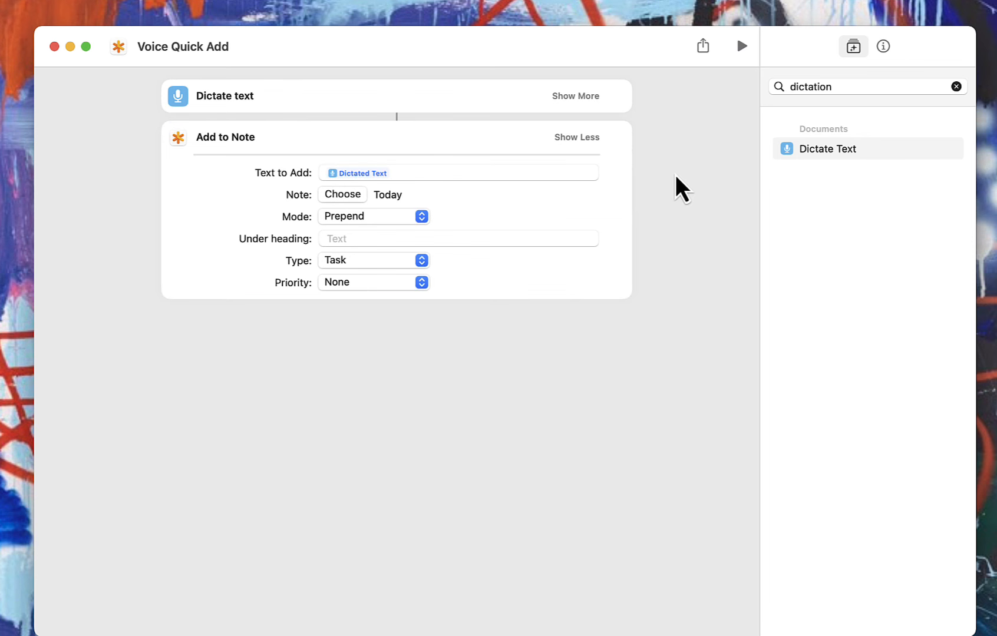
mouse_move(225, 47)
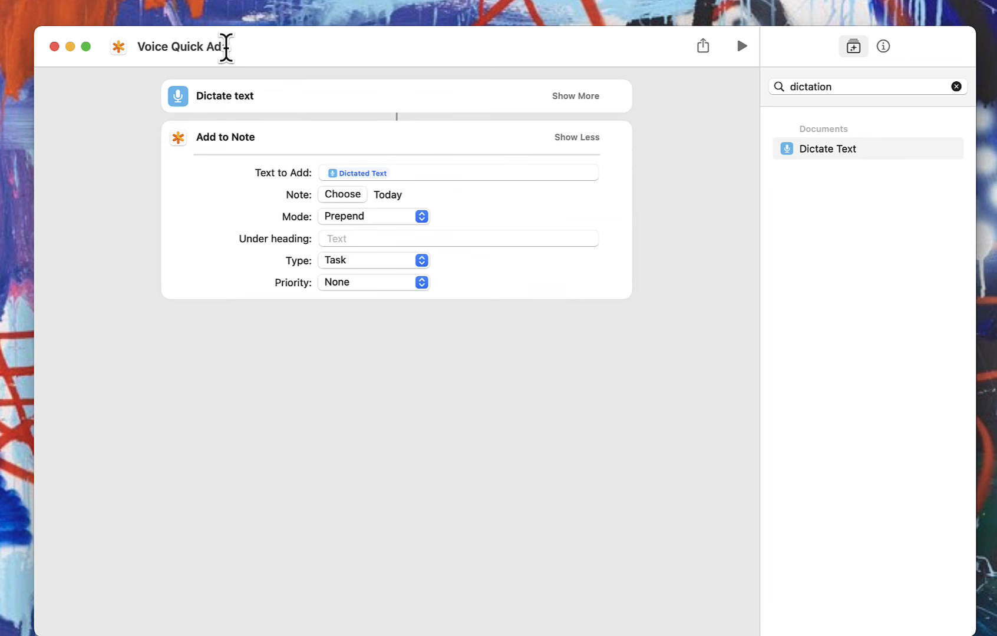
double_click(183, 47)
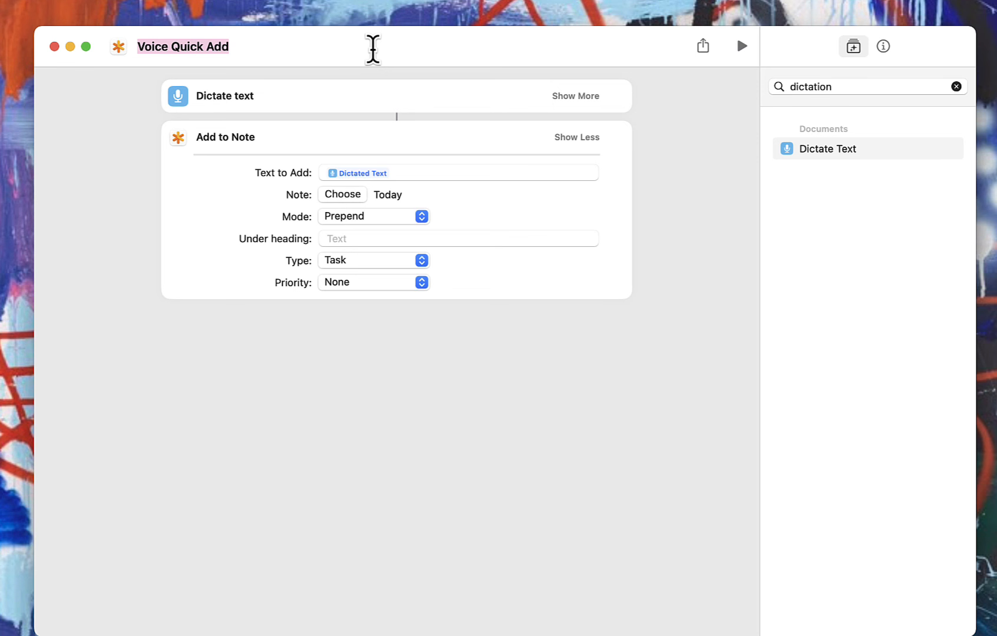
left_click(183, 47)
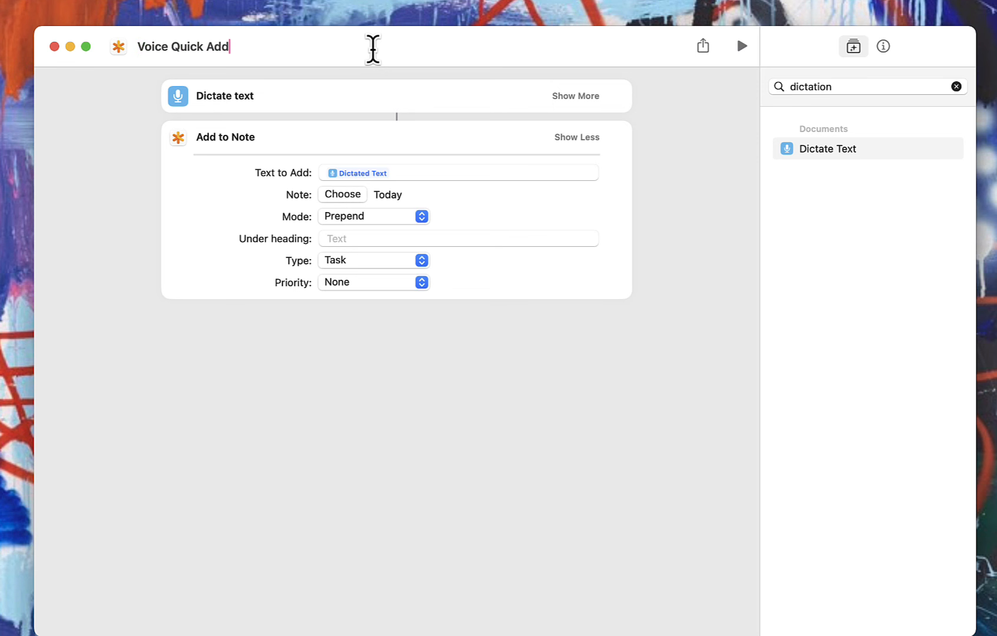
mouse_move(177, 70)
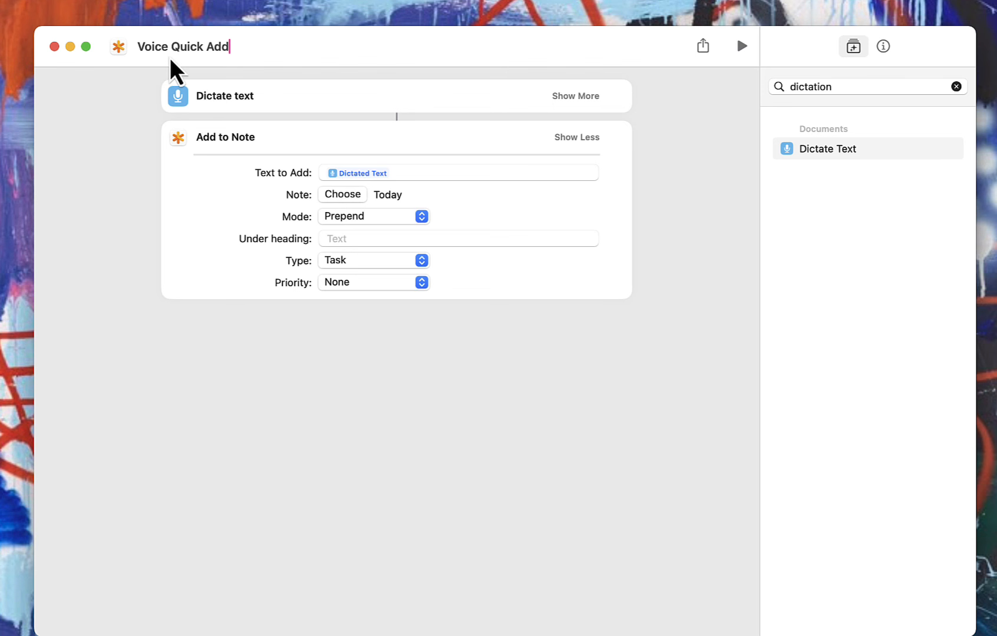
mouse_move(378, 197)
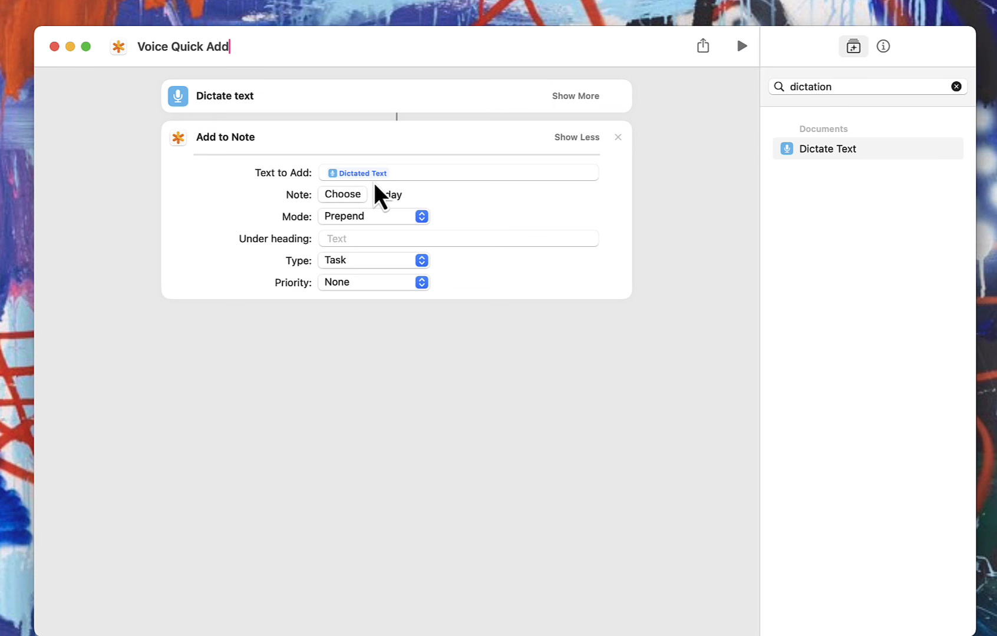
mouse_move(470, 215)
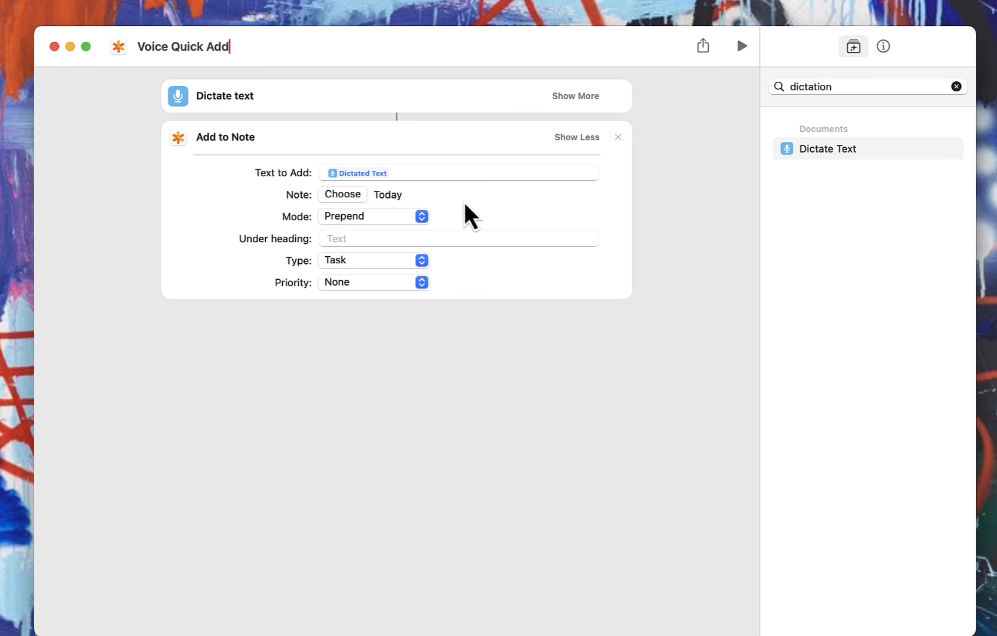
mouse_move(476, 171)
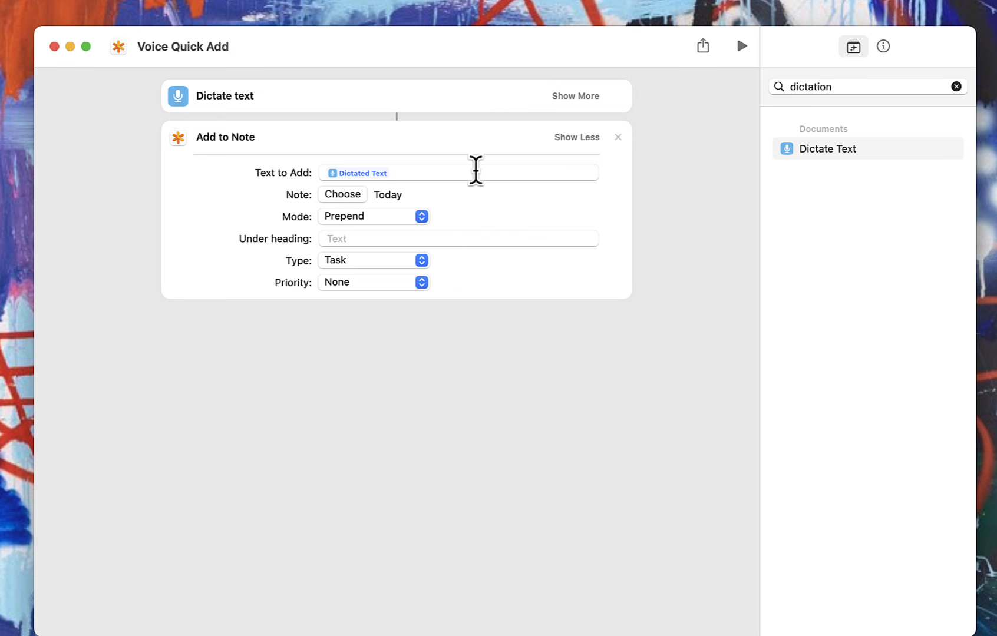
mouse_move(482, 171)
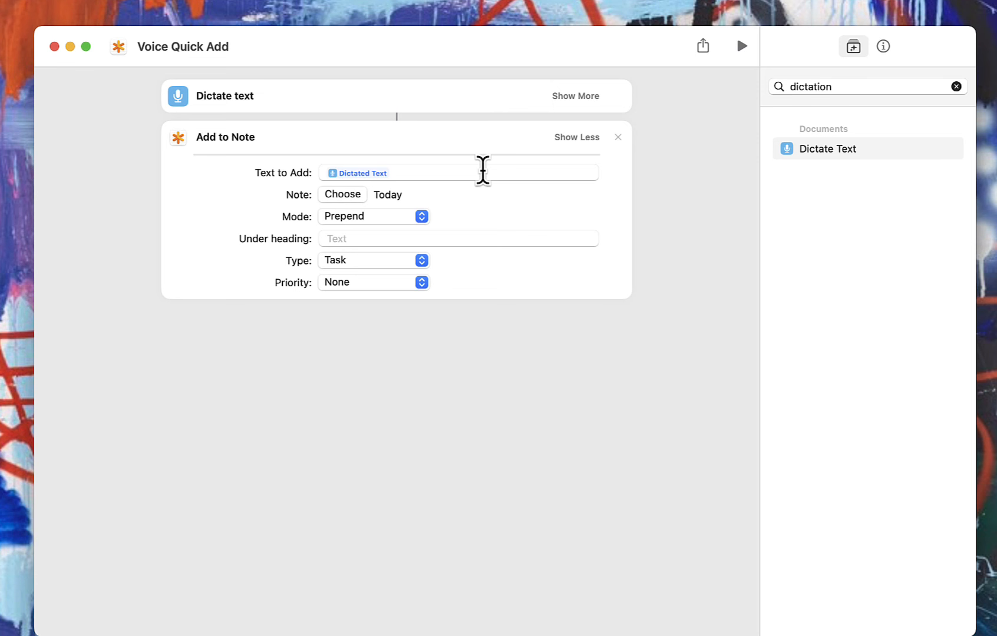
mouse_move(624, 233)
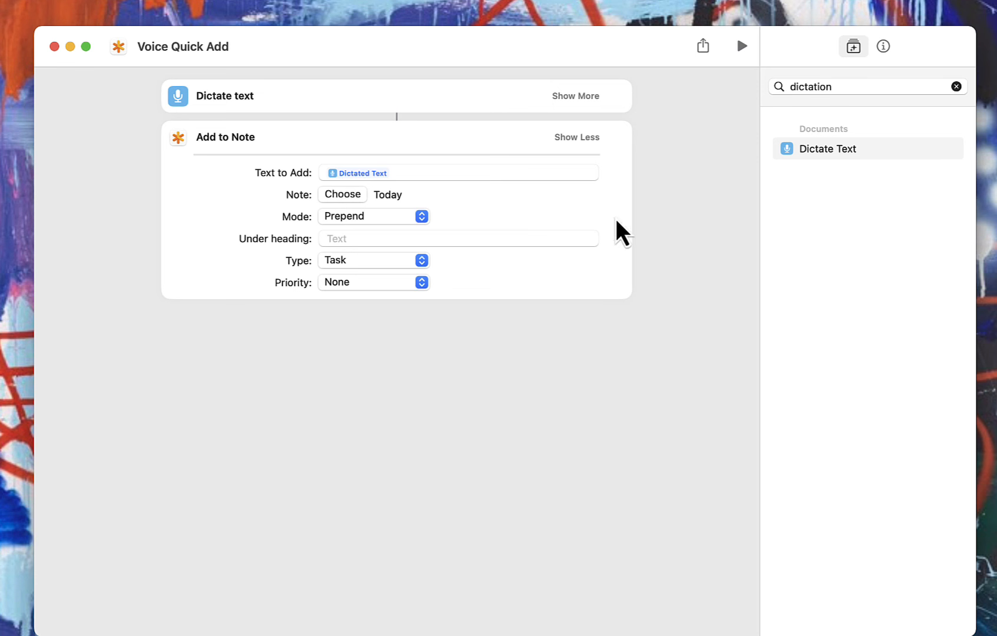
mouse_move(410, 175)
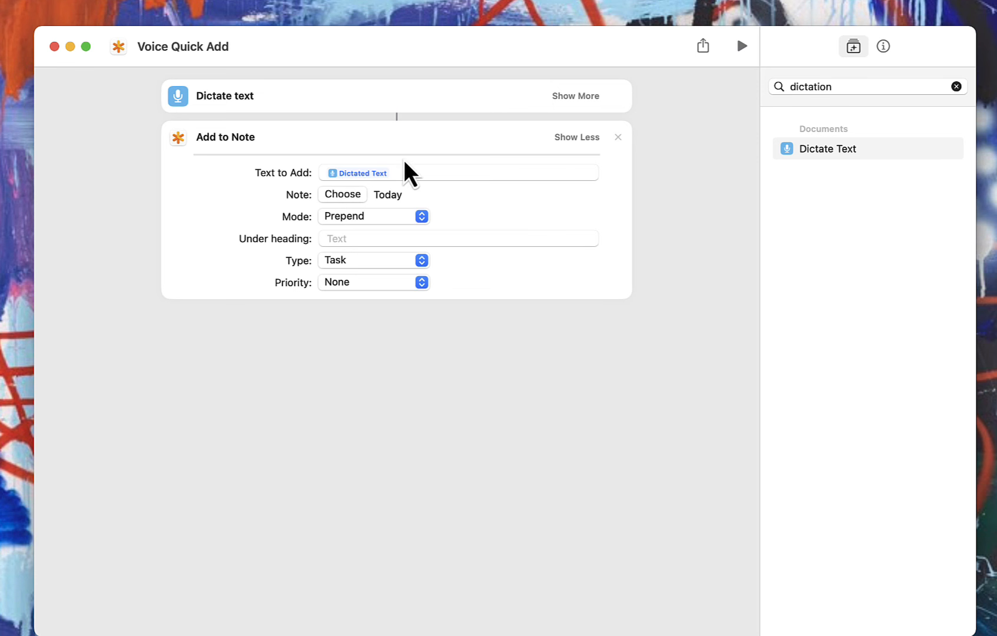
mouse_move(334, 169)
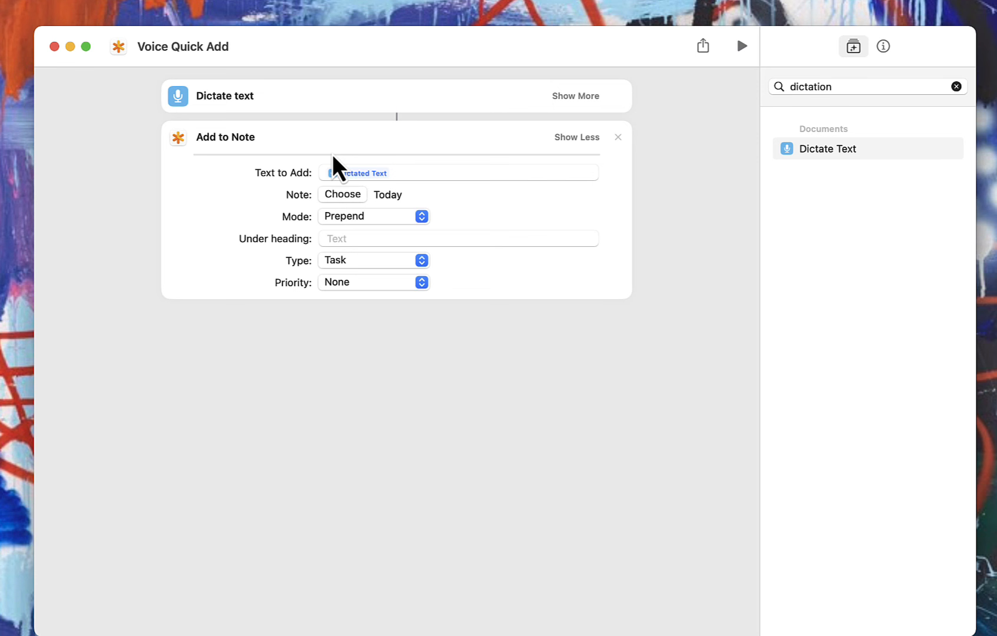
mouse_move(491, 171)
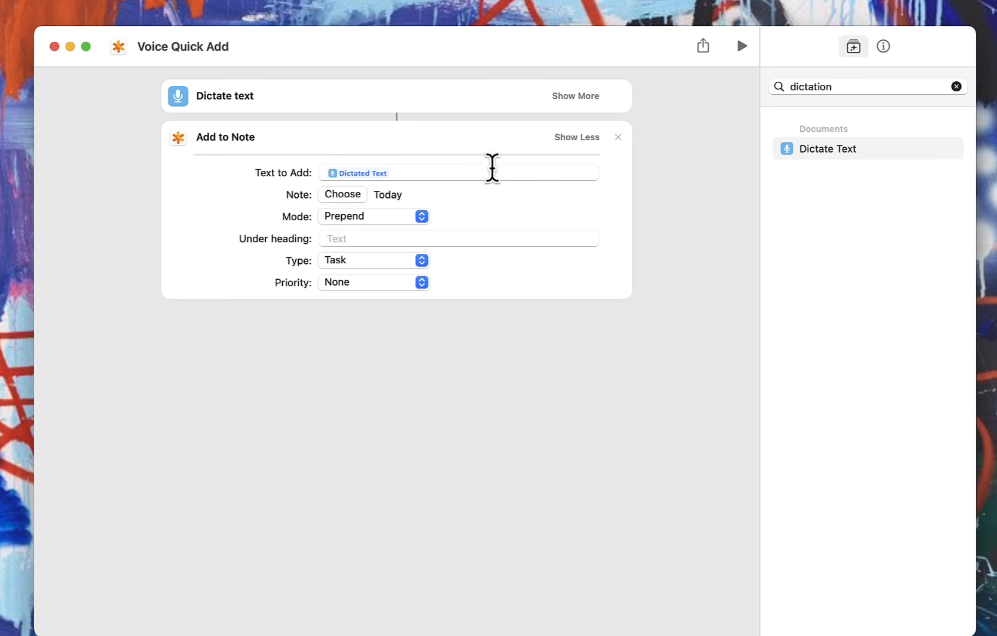
mouse_move(475, 247)
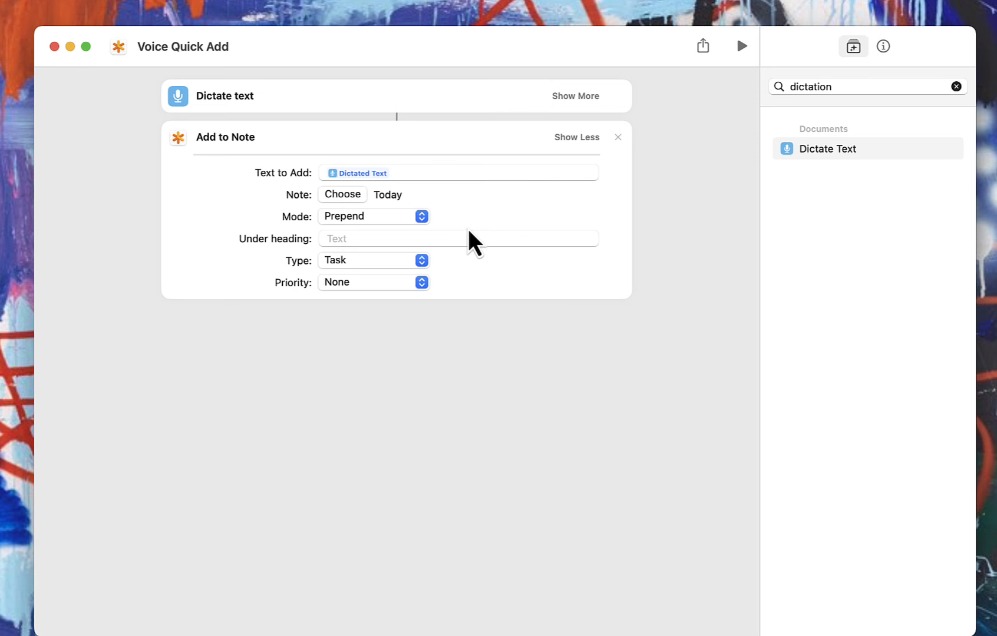
mouse_move(512, 176)
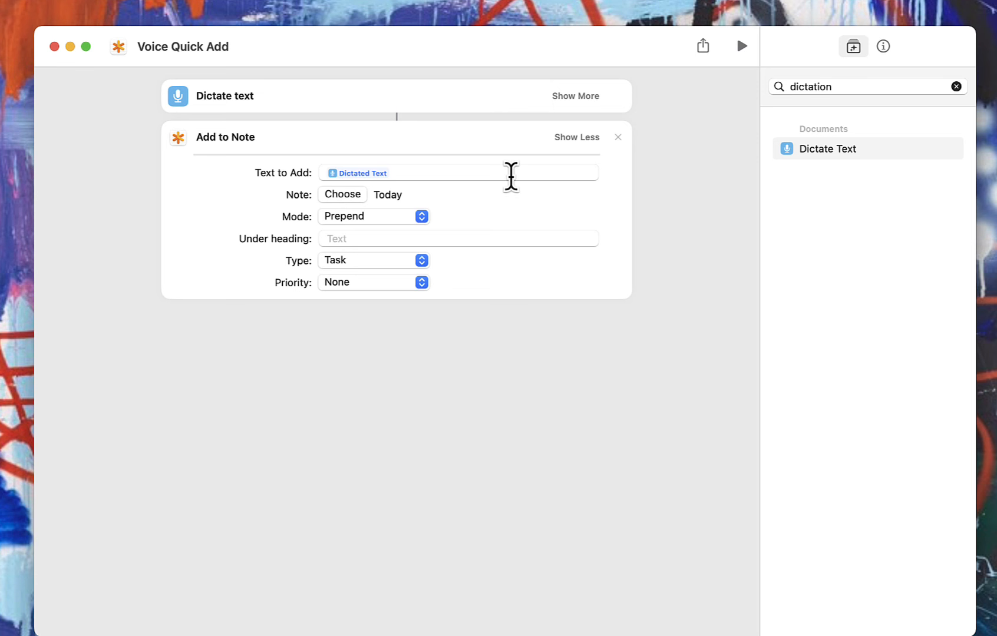
mouse_move(187, 134)
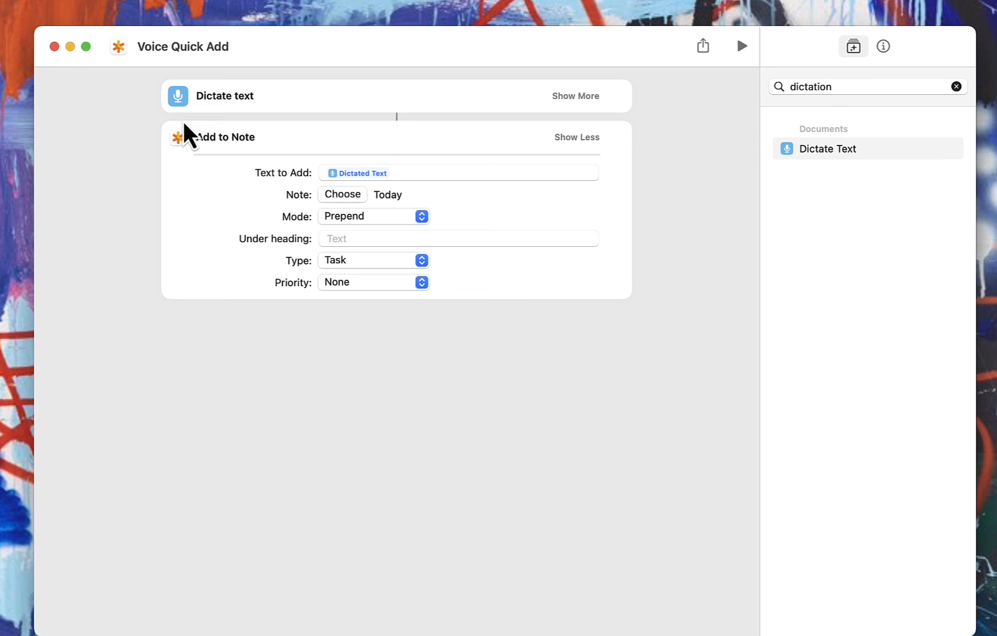
mouse_move(257, 134)
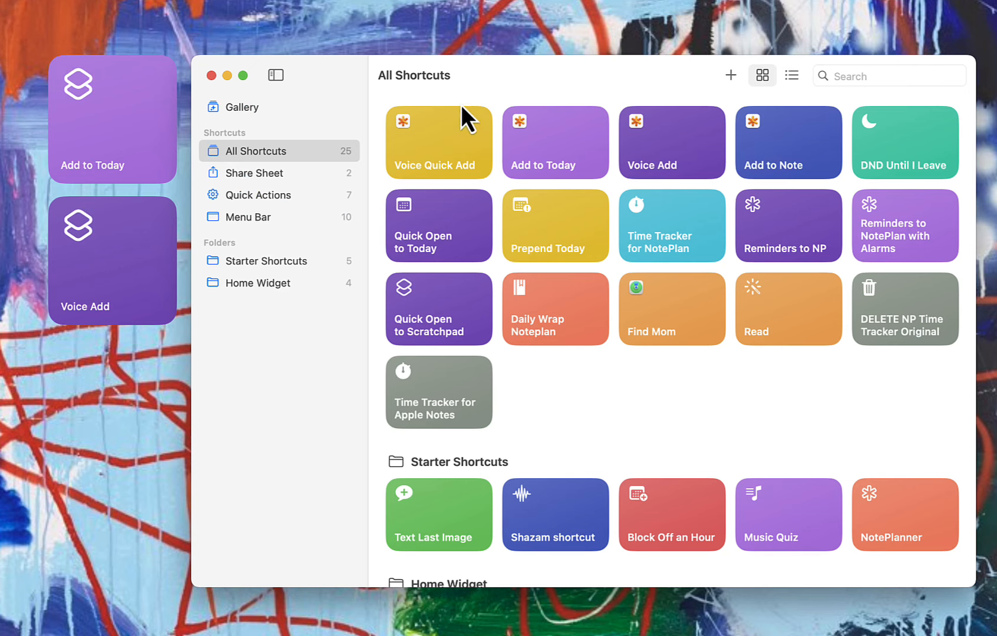
Bring up the Add to Today shortcut's context menu to check its settings.
right_click(555, 142)
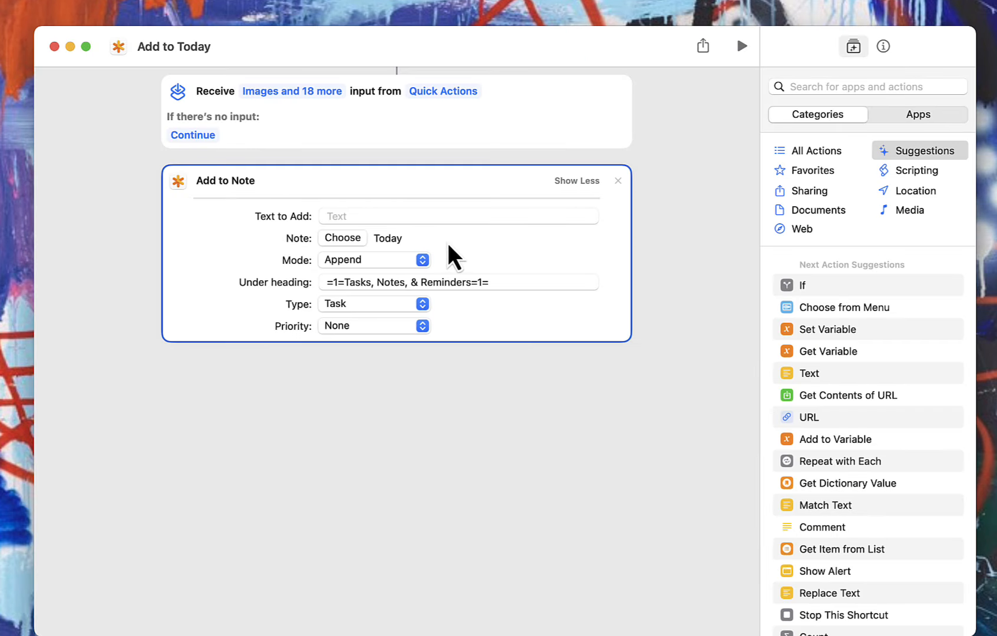
mouse_move(533, 245)
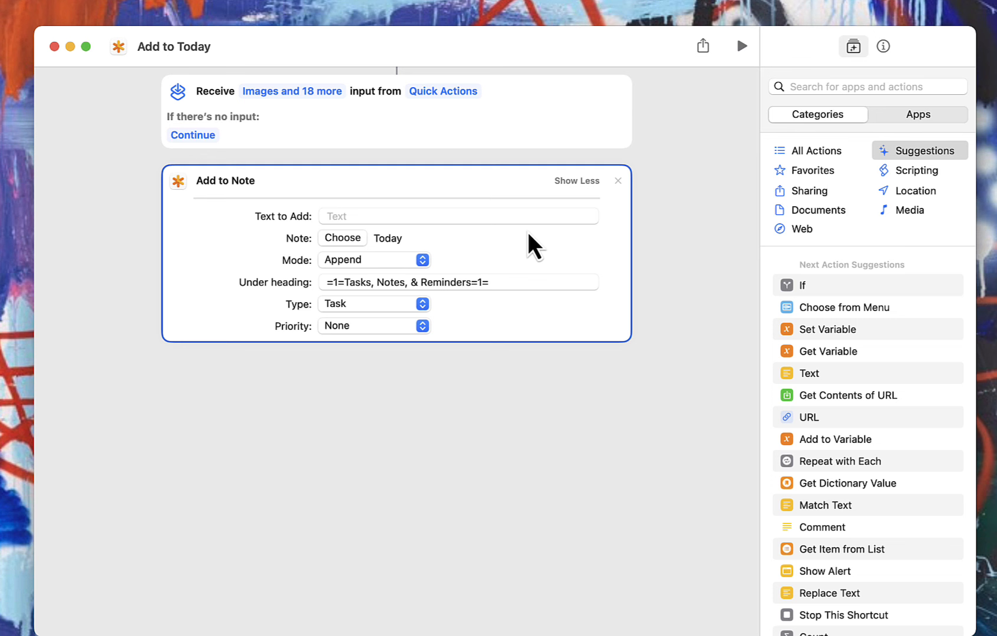
mouse_move(459, 291)
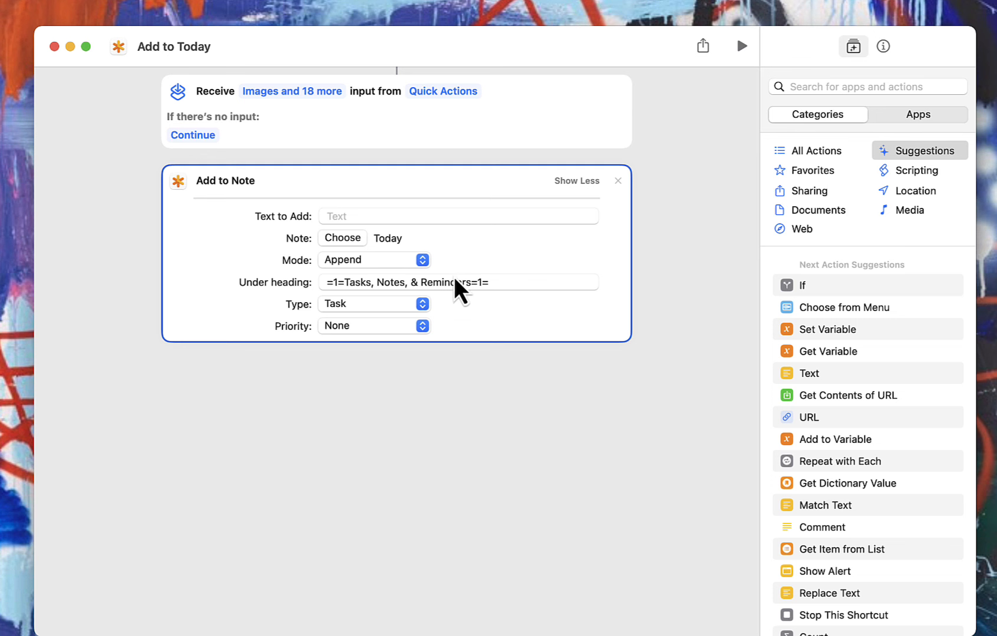
mouse_move(178, 191)
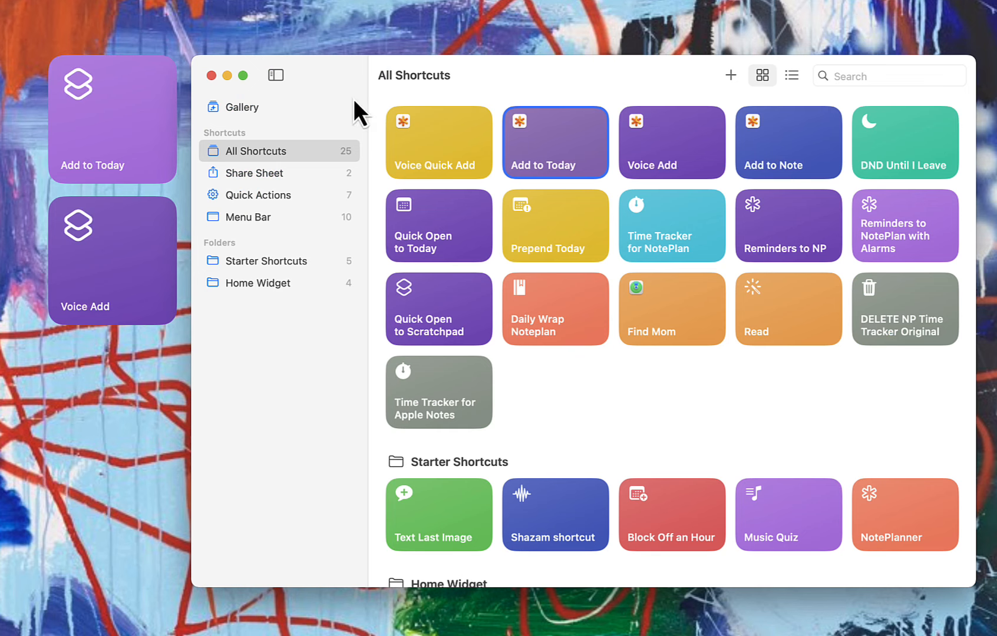
mouse_move(657, 162)
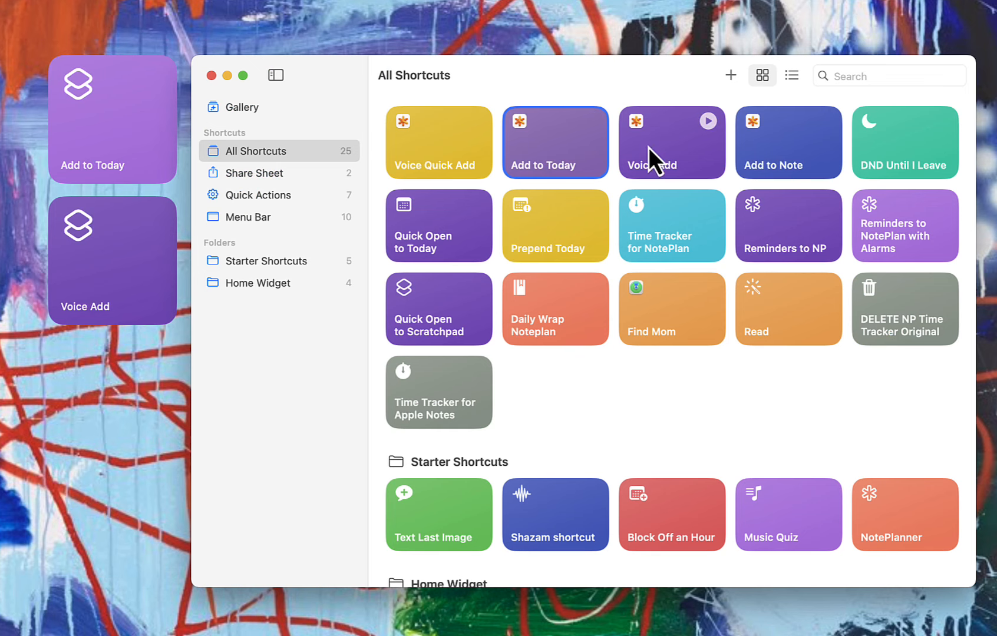
mouse_move(102, 184)
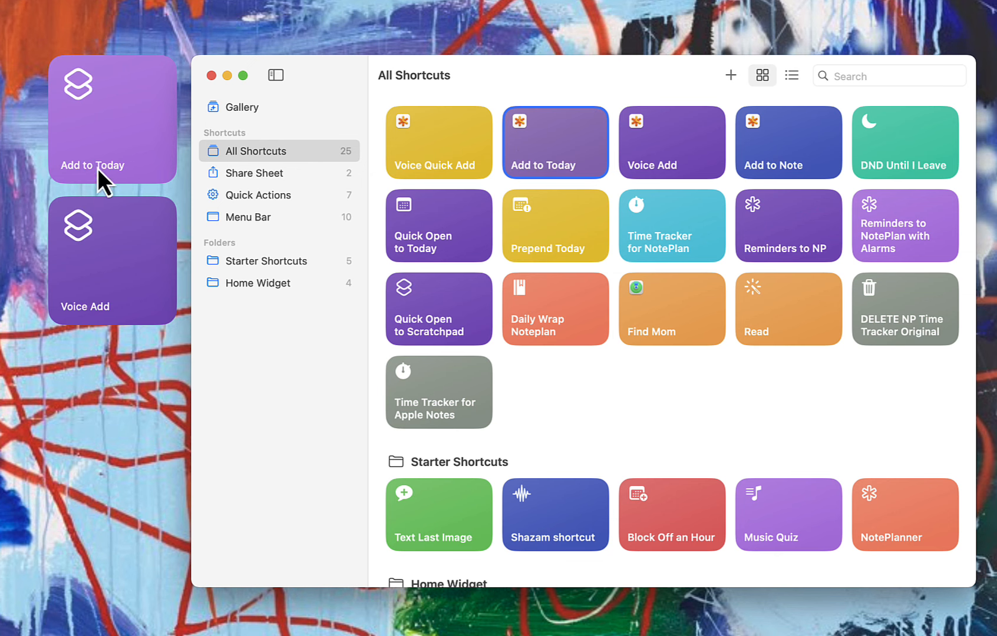
mouse_move(145, 283)
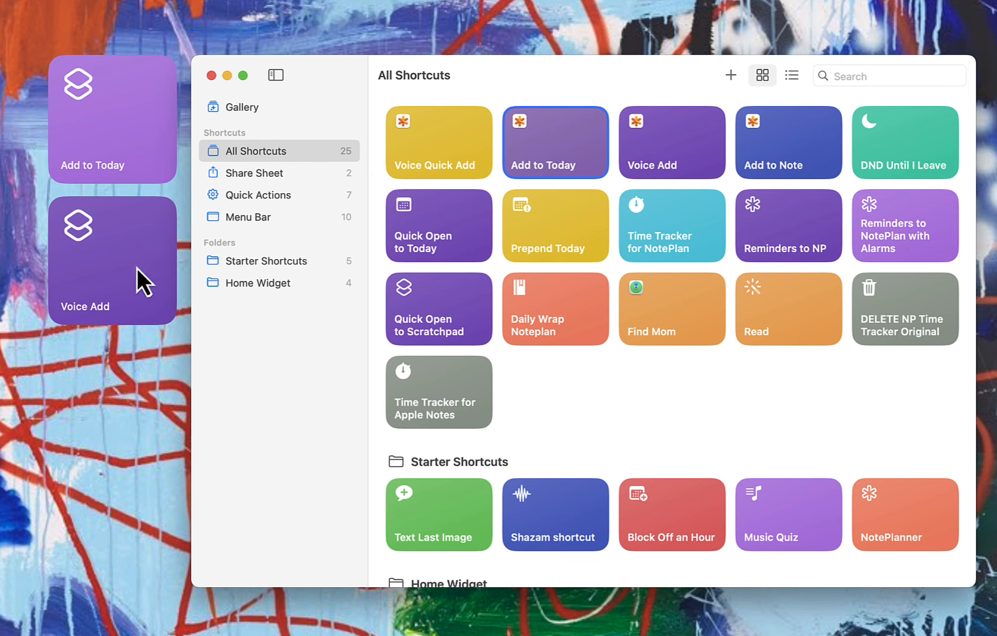
Add a desktop Shortcut widget from Edit Widgets and set it to run Add to Note.
right_click(146, 283)
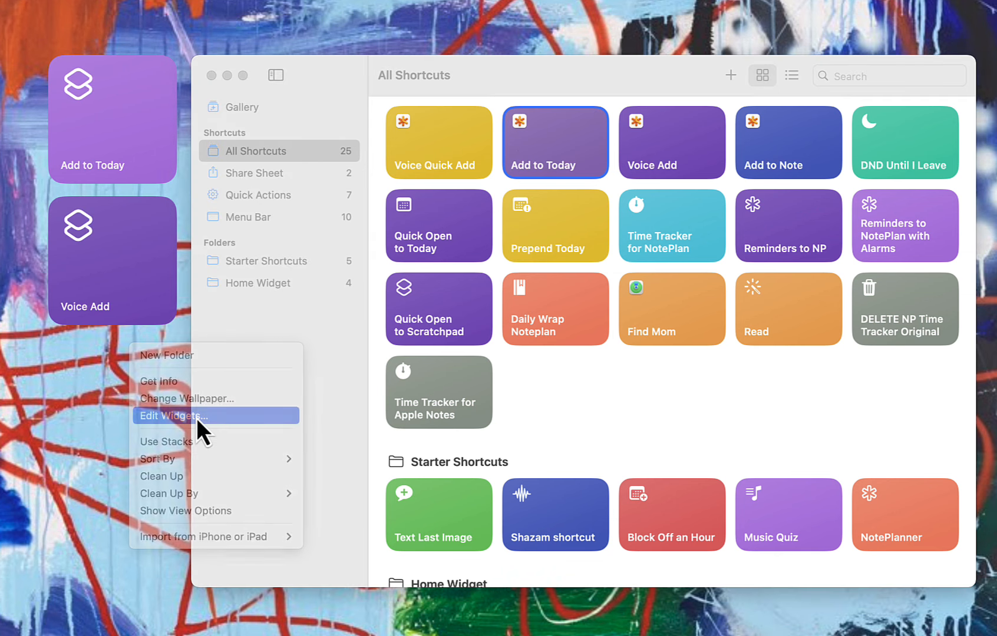
left_click(174, 417)
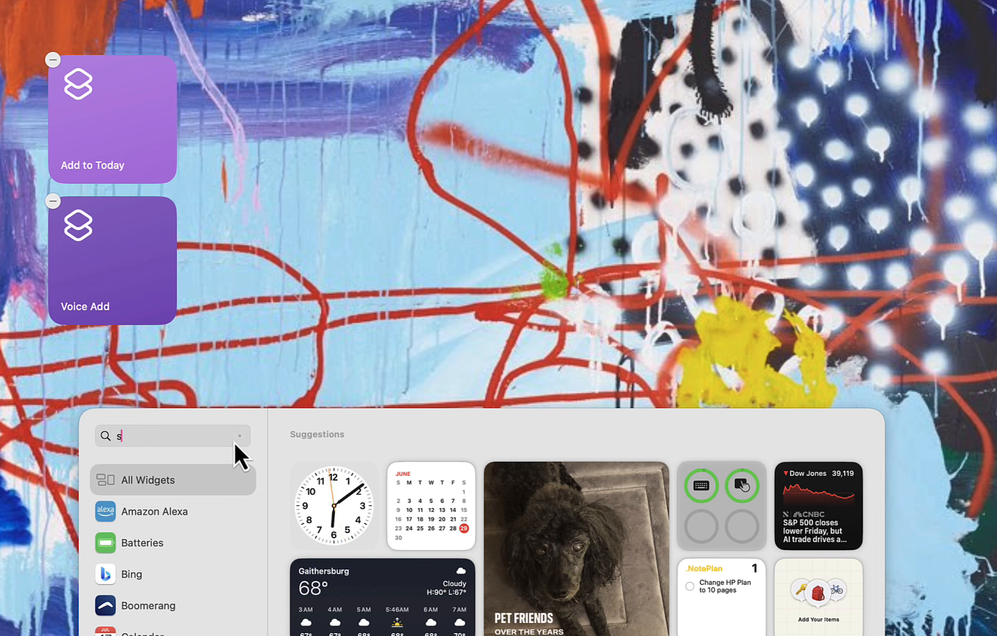
type("hort")
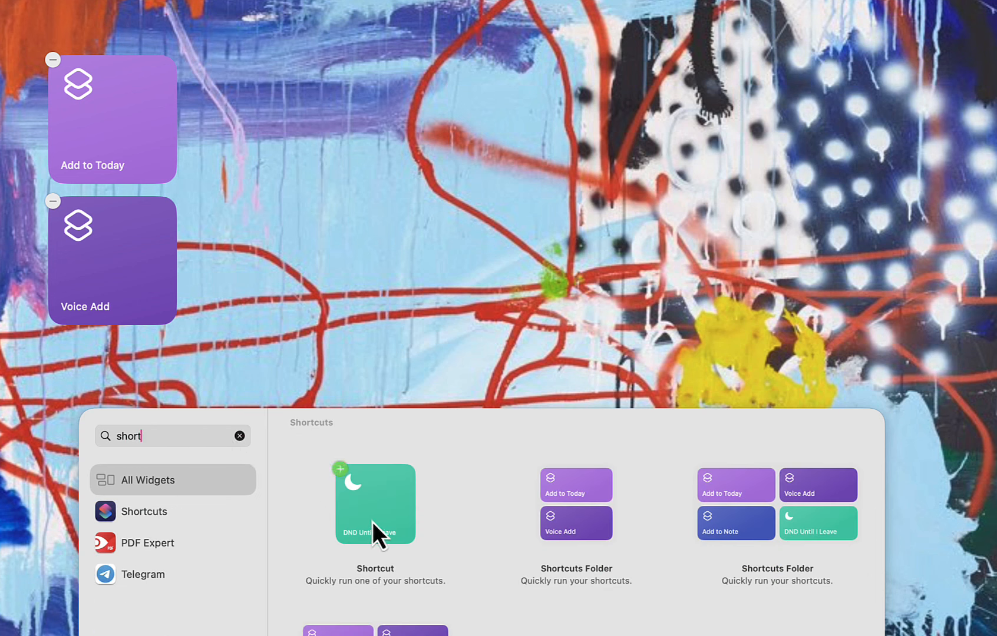
mouse_move(349, 489)
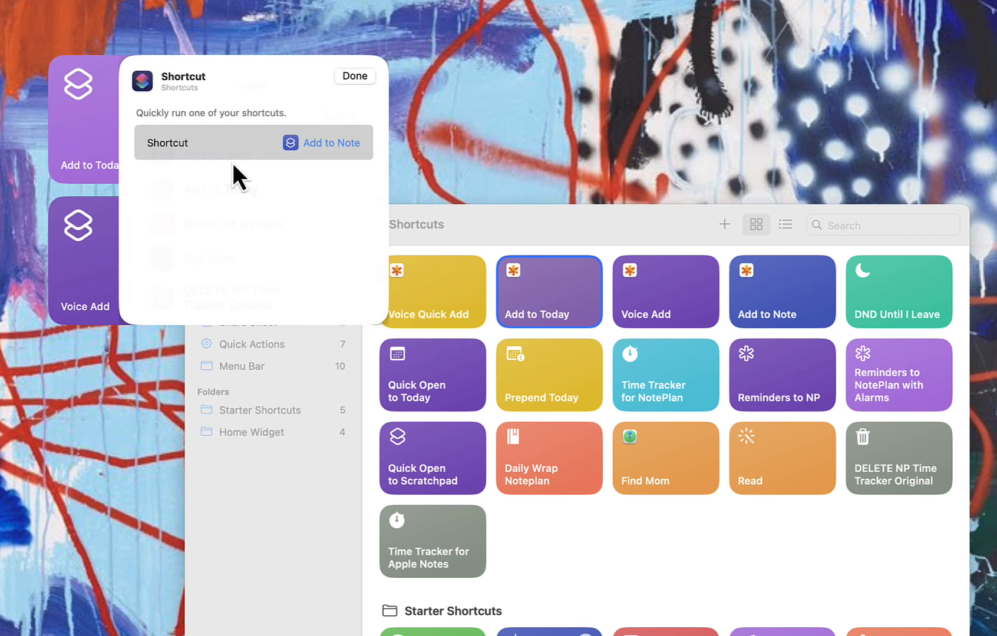
left_click(354, 76)
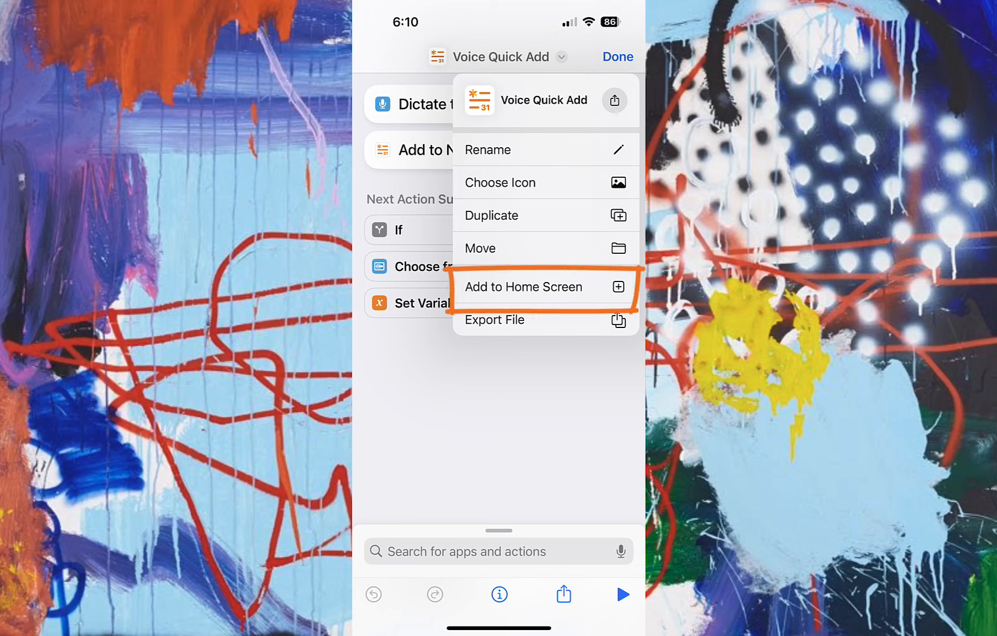
Click Done to finish widget editing and return to the Shortcuts library.
left_click(524, 287)
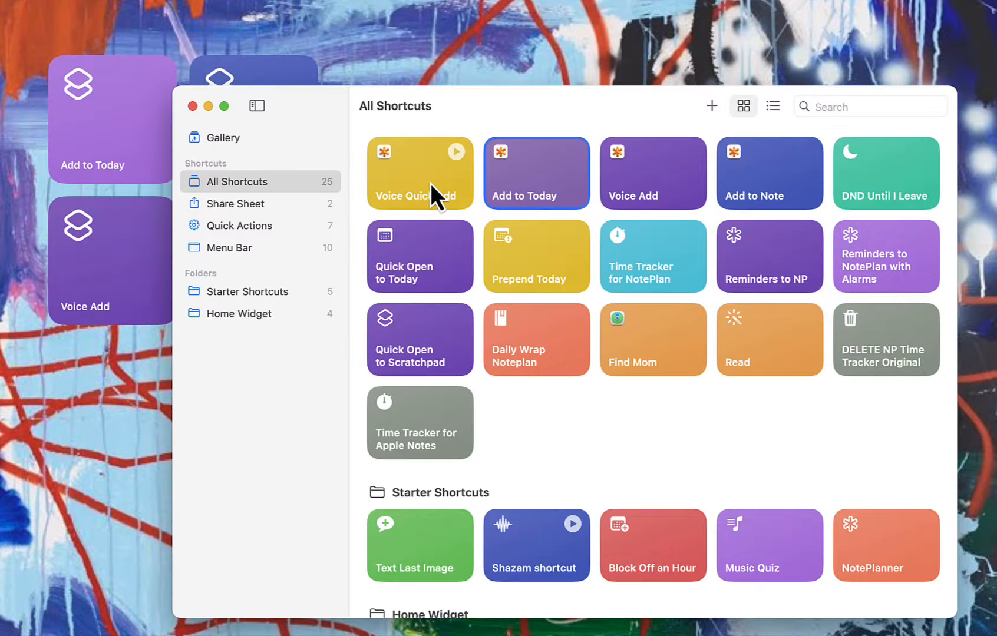
Delete the duplicate Voice Quick Add shortcut from the library and confirm the deletion.
right_click(419, 172)
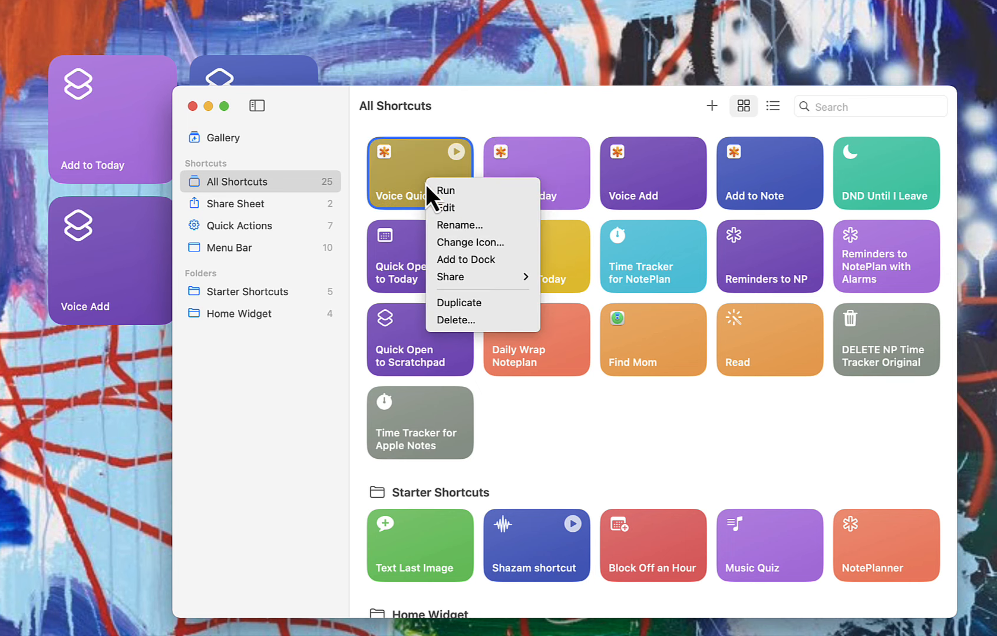
mouse_move(483, 320)
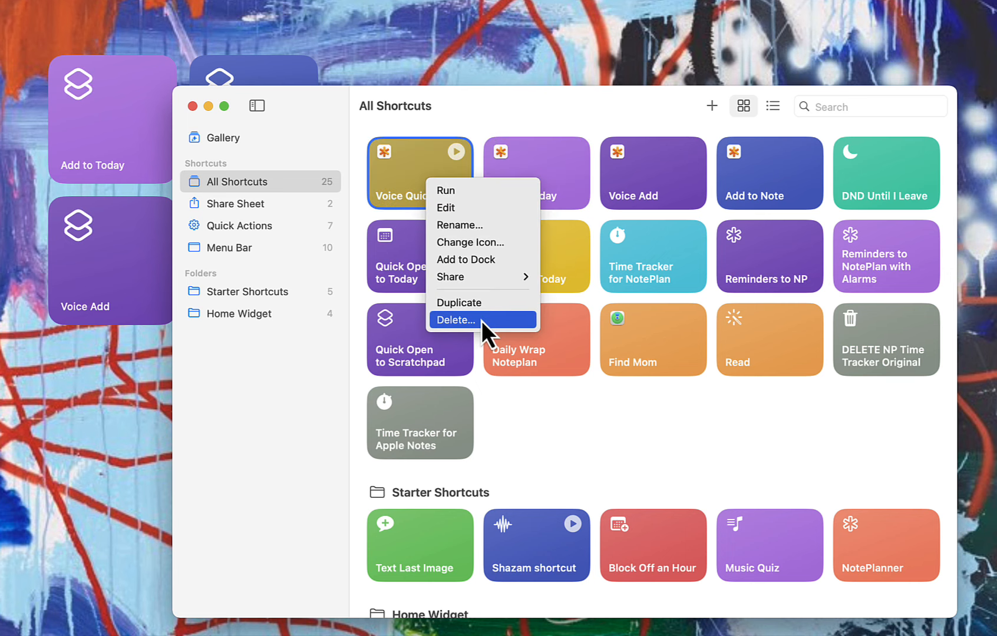
left_click(456, 320)
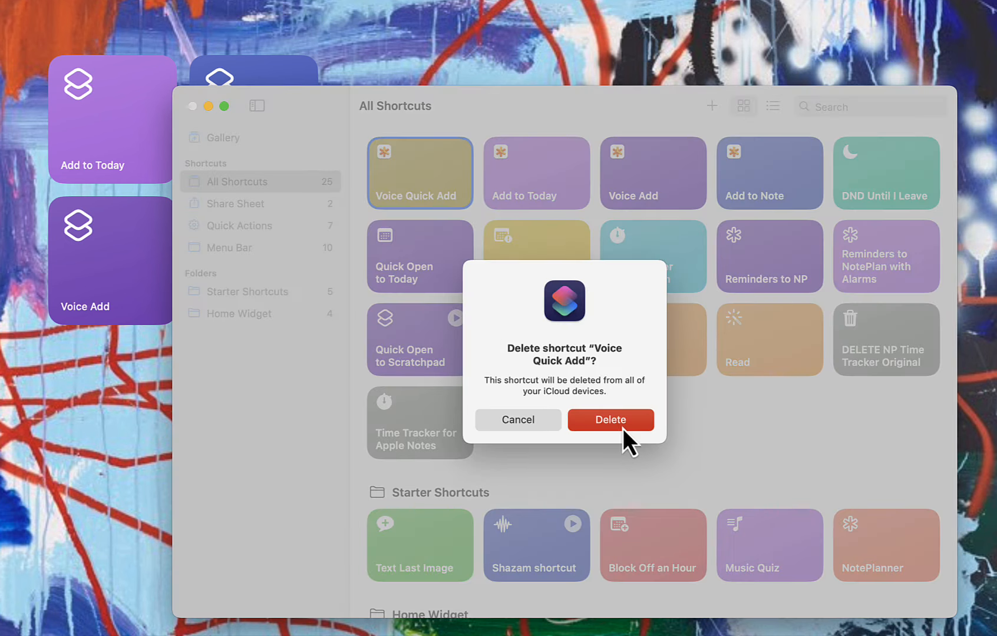
left_click(609, 420)
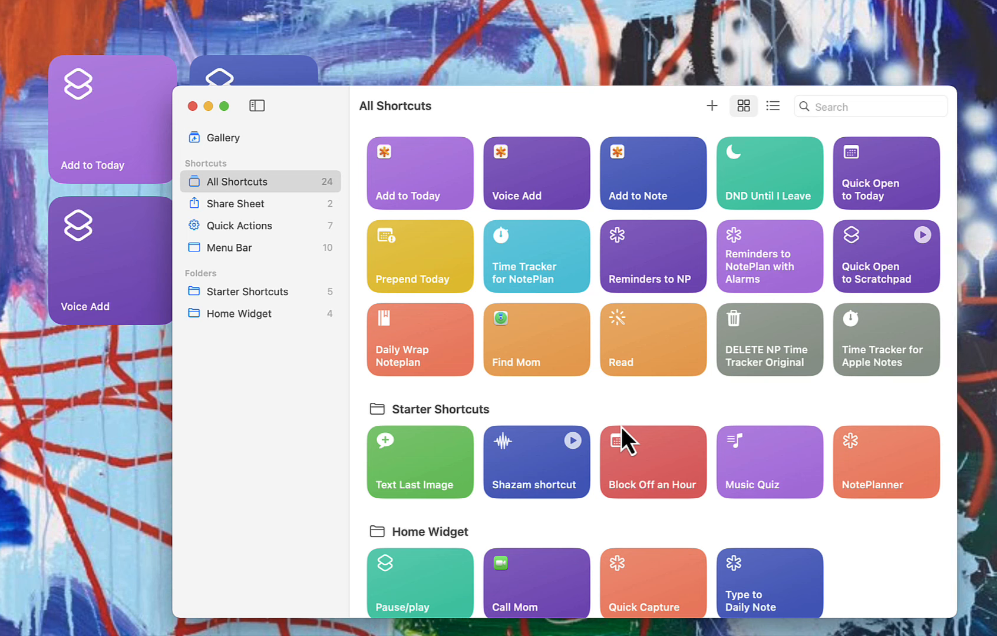